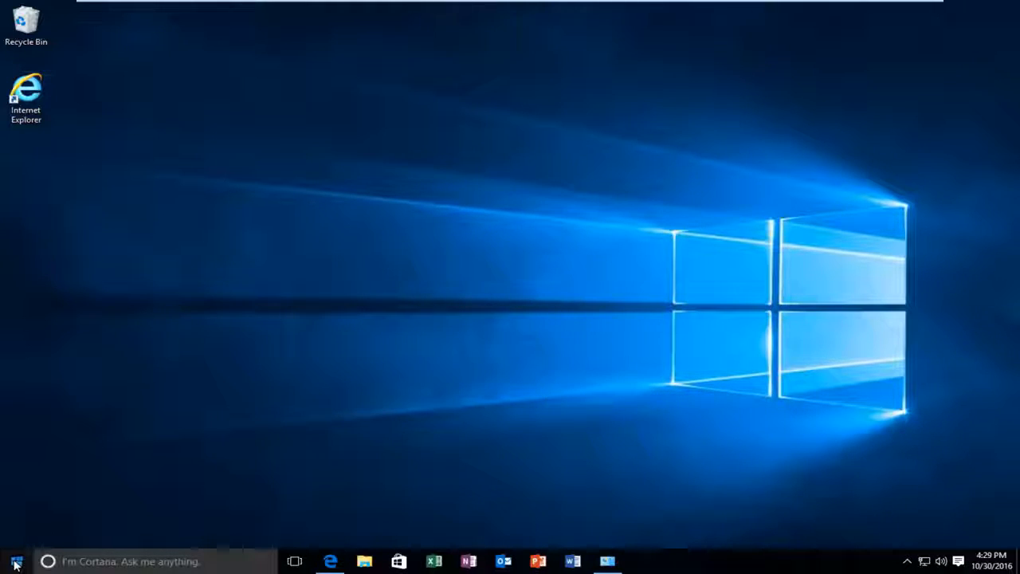
# Search the Start menu for "device" and open Devices and Printers
pyautogui.click(16, 561)
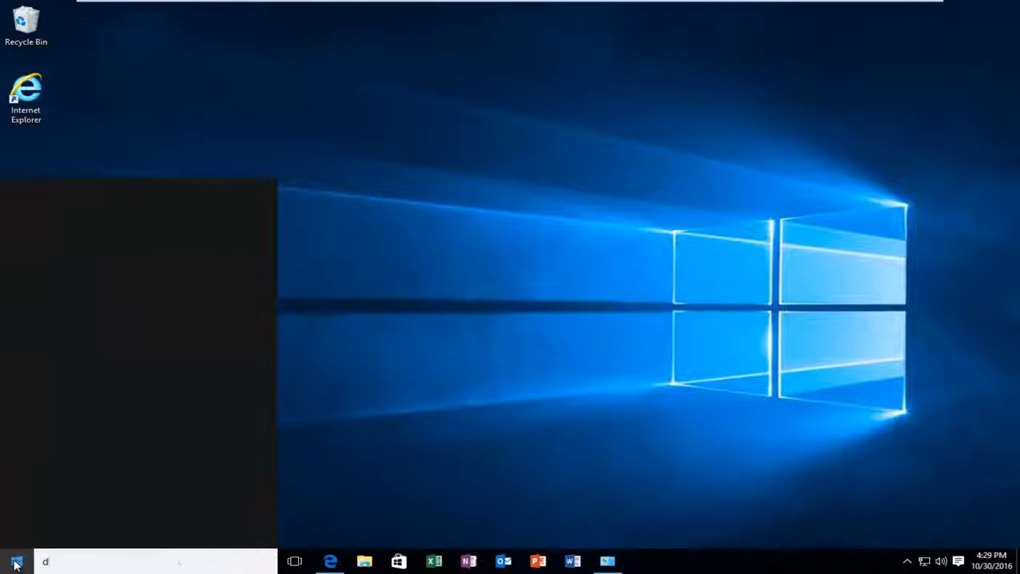
pyautogui.click(16, 561)
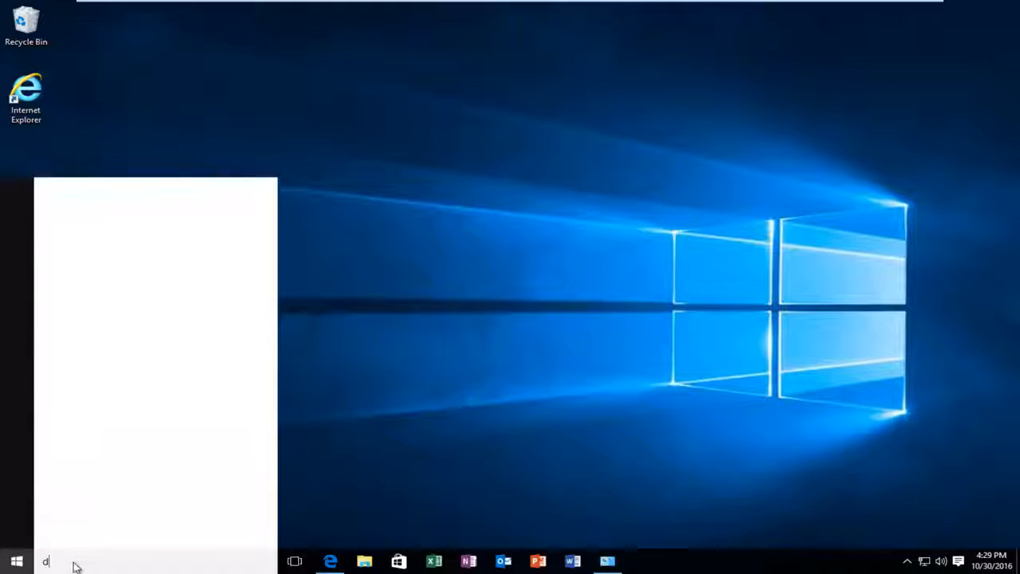
pyautogui.write('evice')
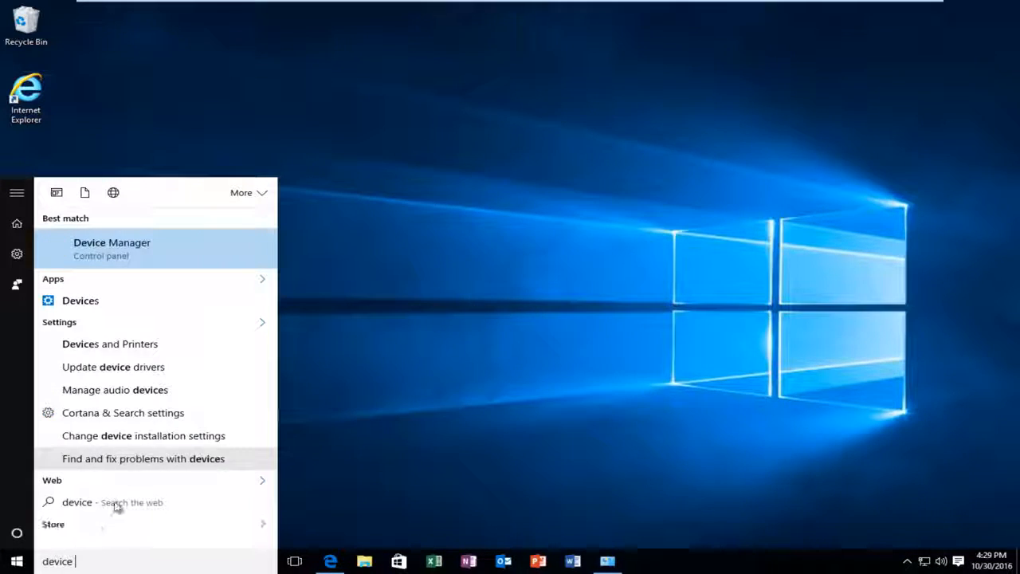
pyautogui.moveTo(110, 344)
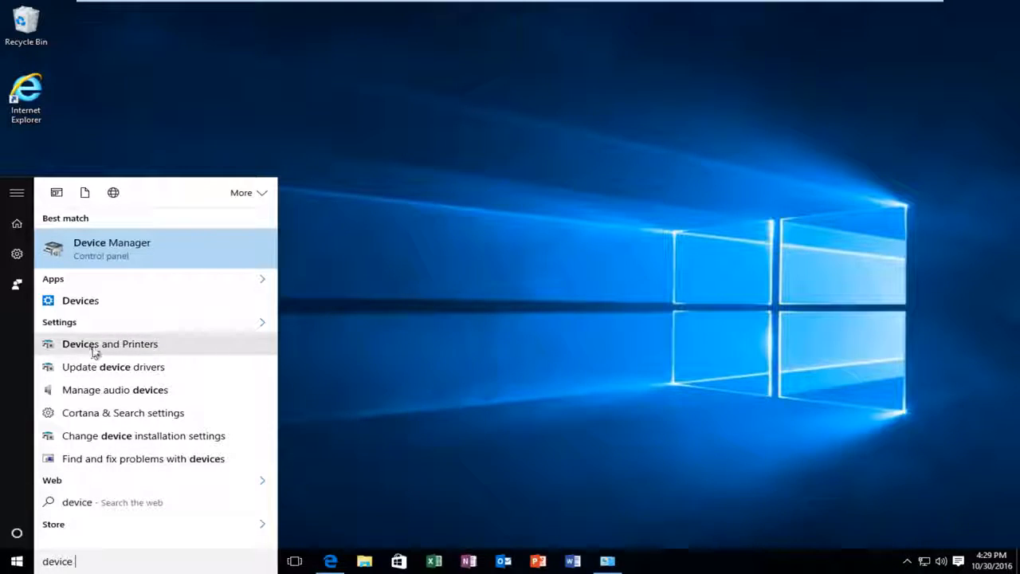
pyautogui.click(110, 343)
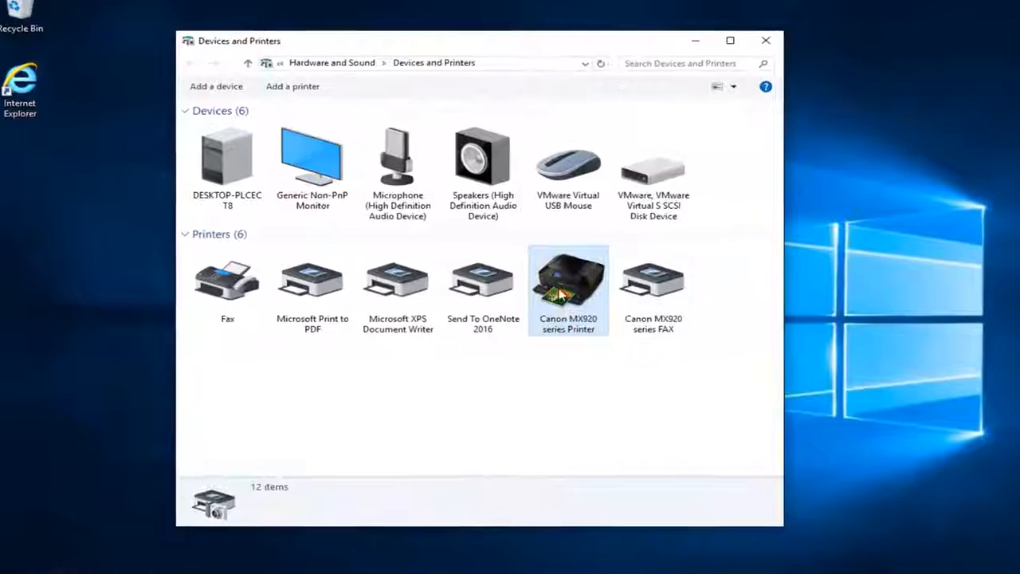
# Check the Canon MX920 series Printer's queue of stuck jobs, then close the queue and Devices and Printers
pyautogui.click(568, 287)
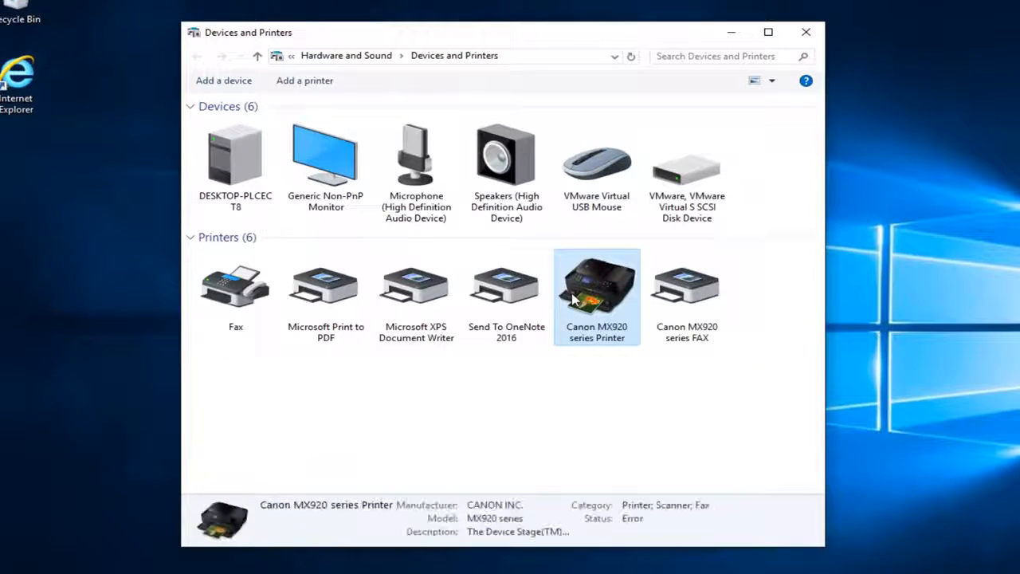
pyautogui.rightClick(597, 287)
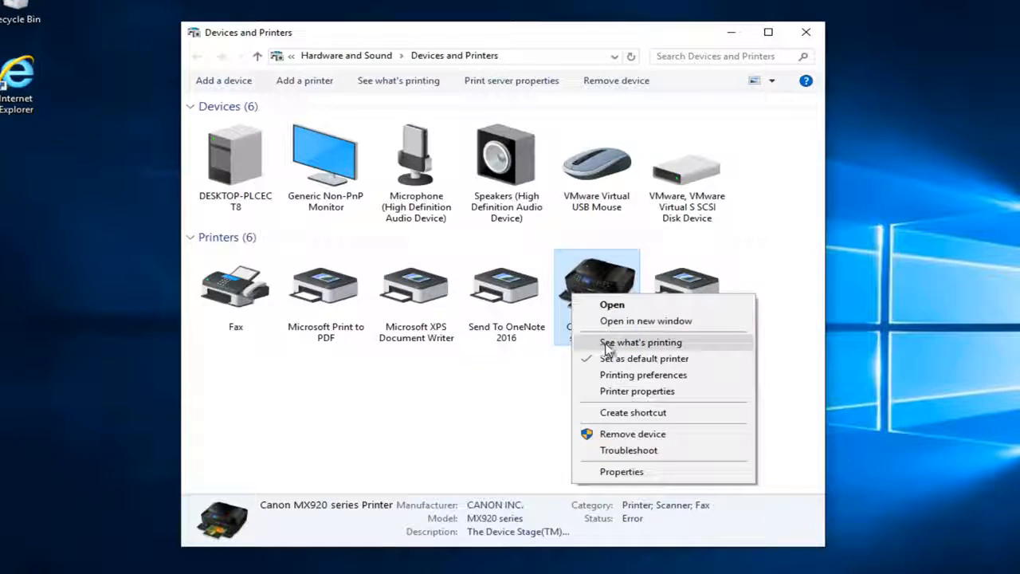
pyautogui.click(640, 342)
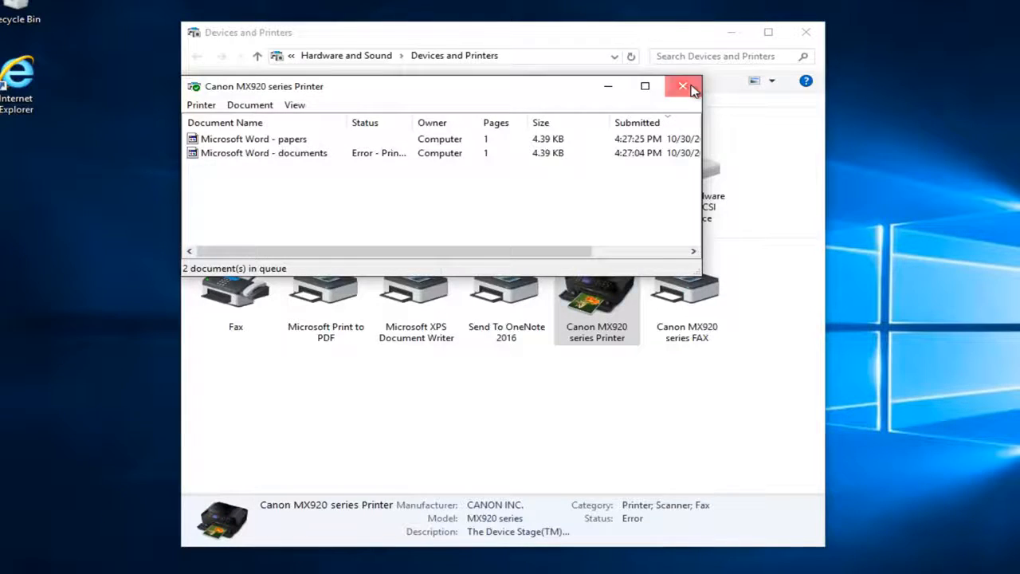
pyautogui.click(682, 85)
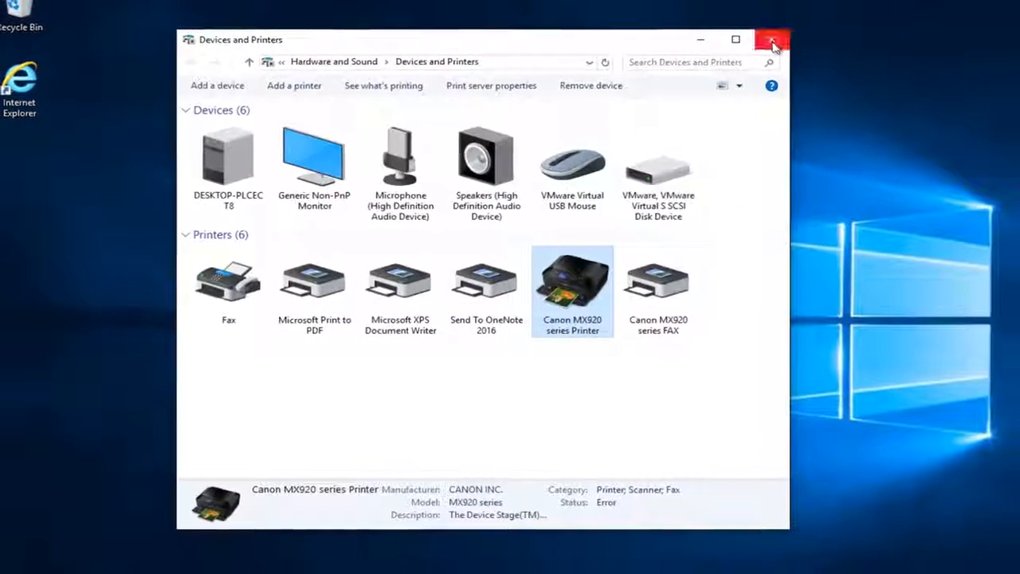
pyautogui.click(771, 39)
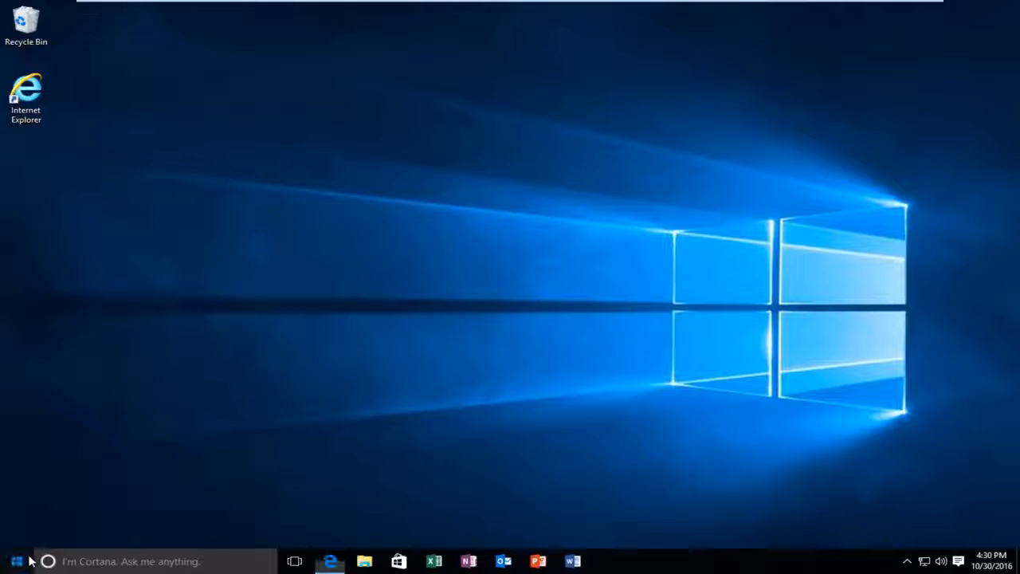
# Search for "services" and launch the Services desktop app
pyautogui.write('servi')
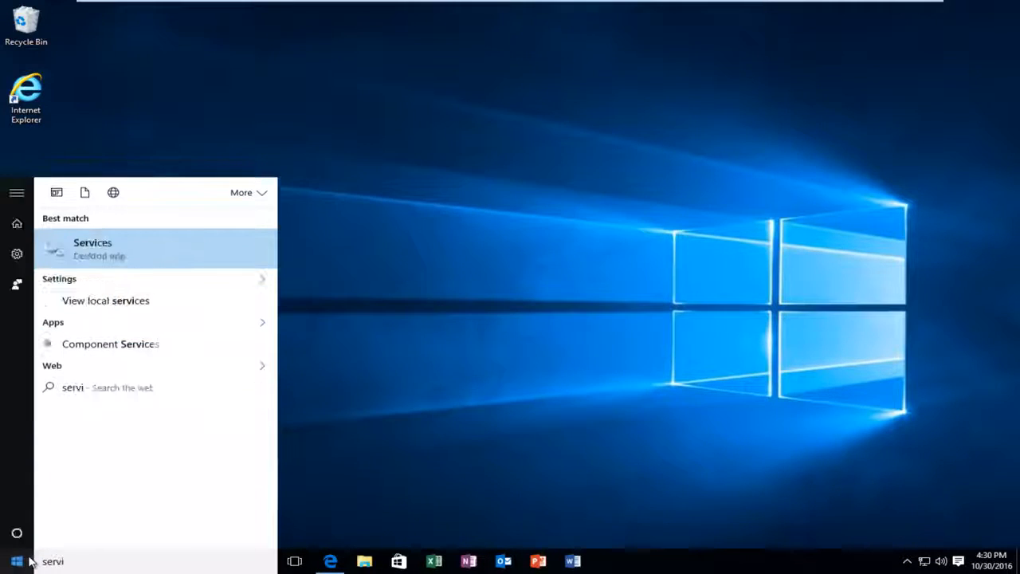
pyautogui.write('ces')
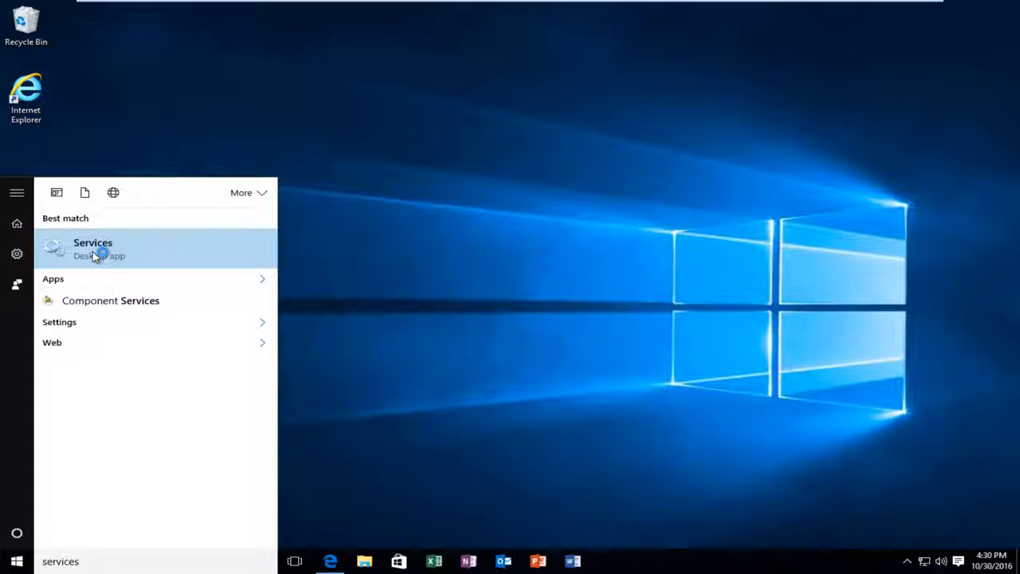
pyautogui.click(92, 248)
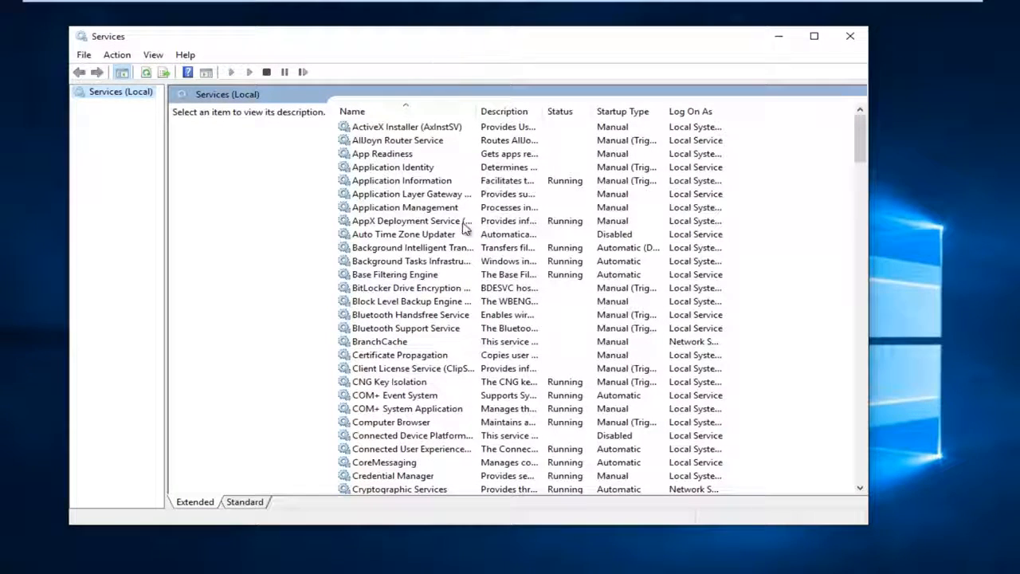
pyautogui.moveTo(402, 299)
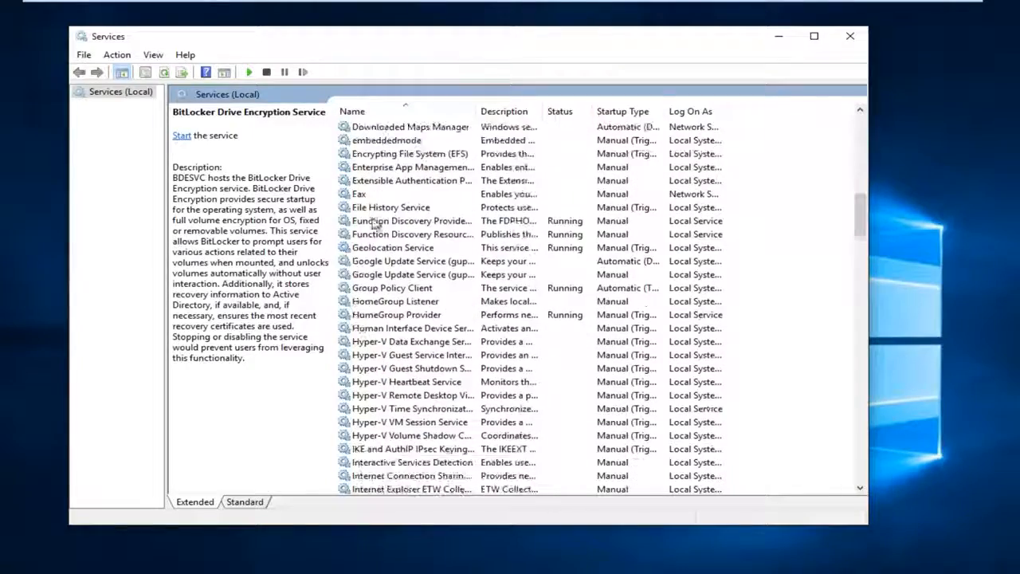
# Stop the Print Spooler service from its context menu and close the Services console
pyautogui.scroll(-3)
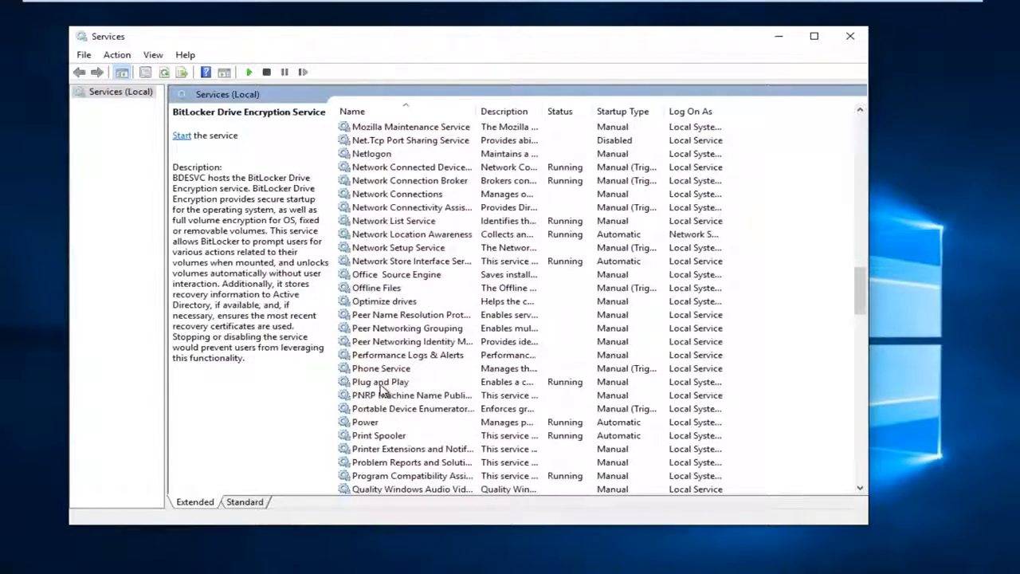
pyautogui.click(379, 435)
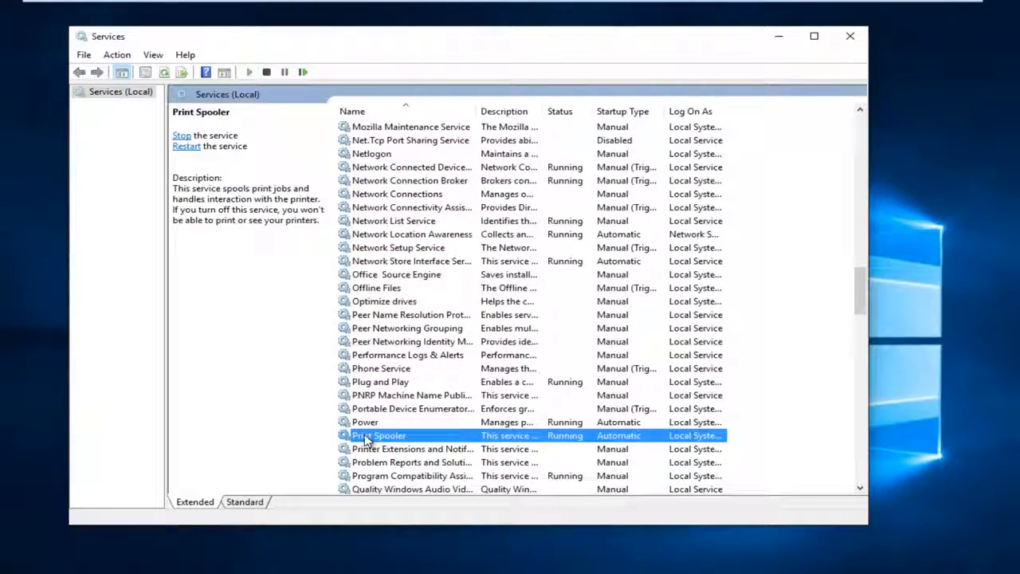
pyautogui.rightClick(378, 435)
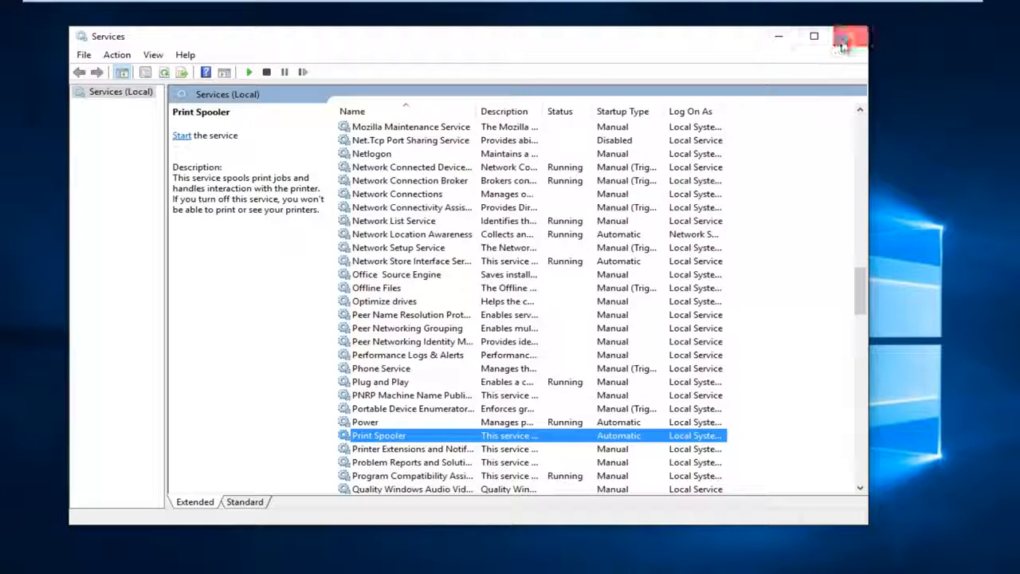
pyautogui.click(849, 36)
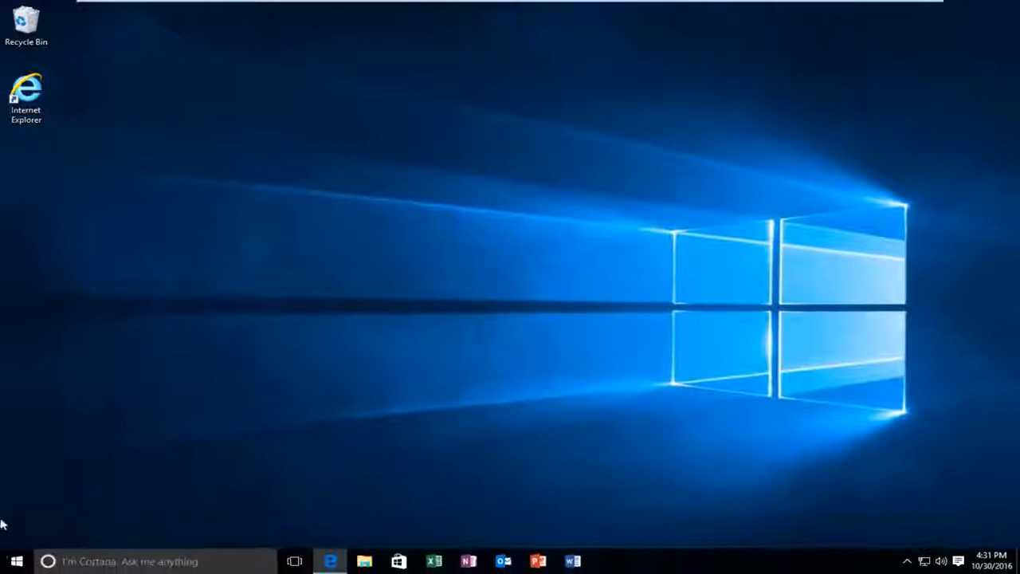
# Search for "hidden files" and open the Show hidden files and folders setting
pyautogui.click(15, 561)
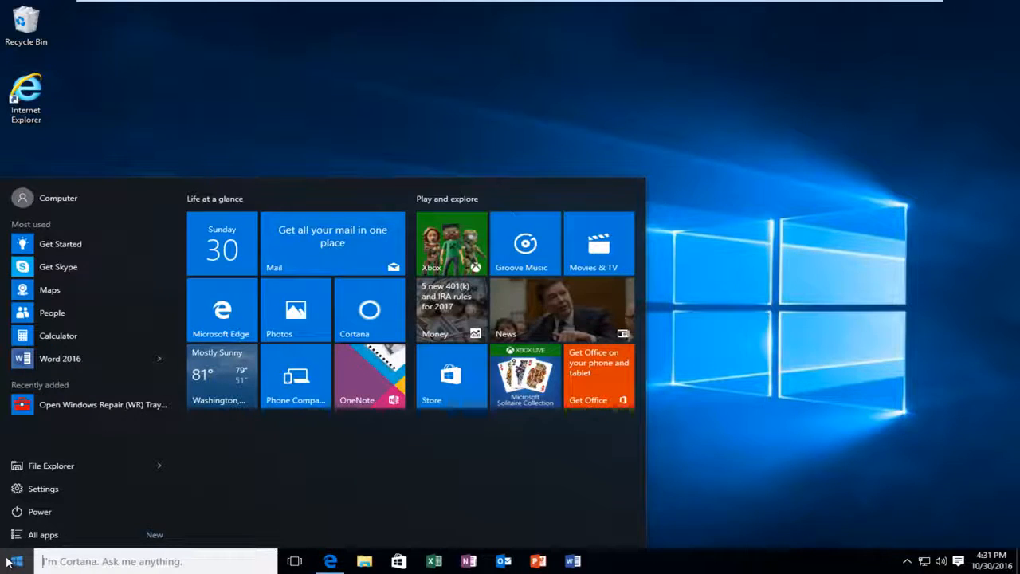
pyautogui.write('hidden files')
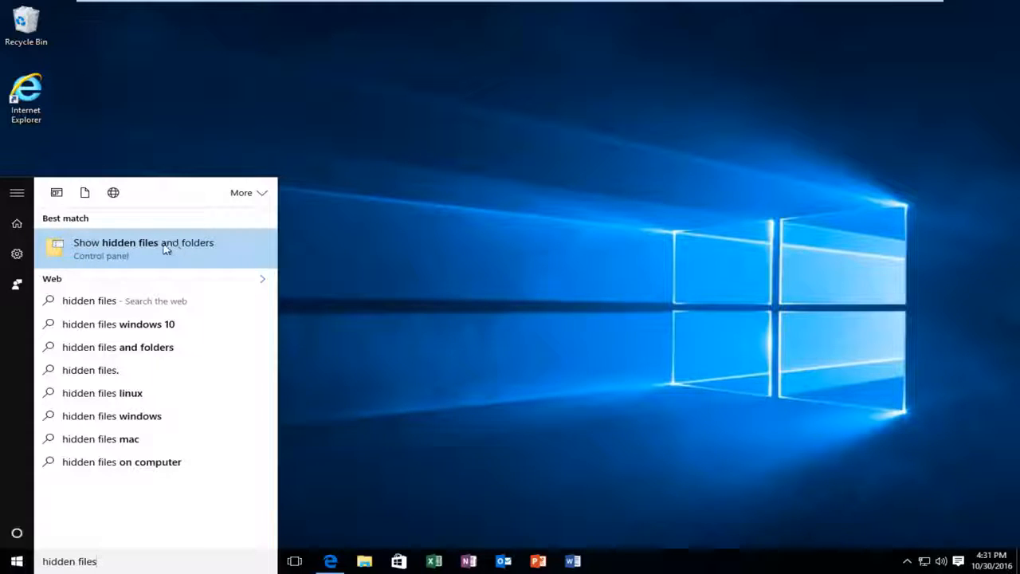
pyautogui.click(112, 255)
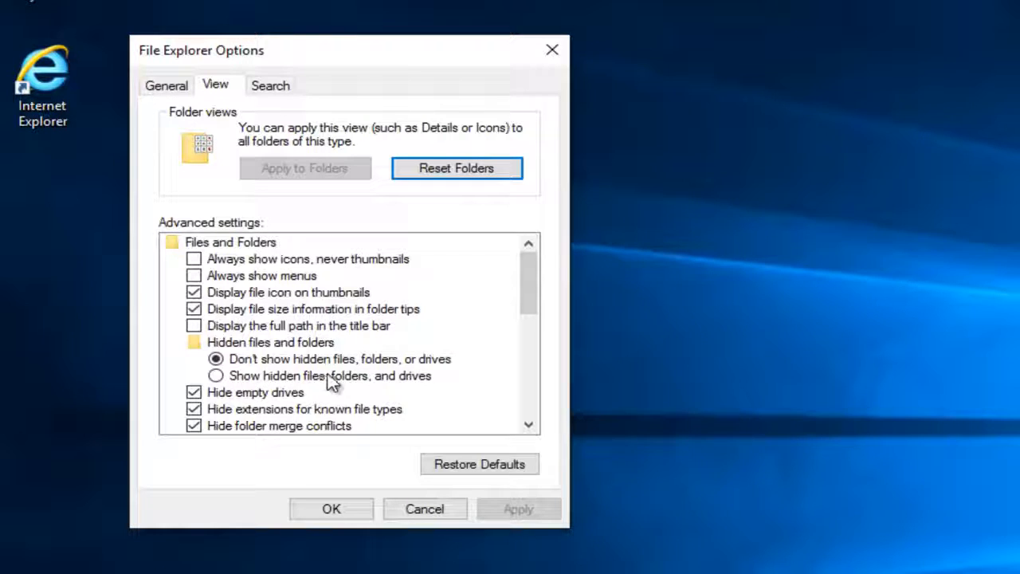
# Select "Show hidden files, folders, and drives" and confirm with OK
pyautogui.click(215, 376)
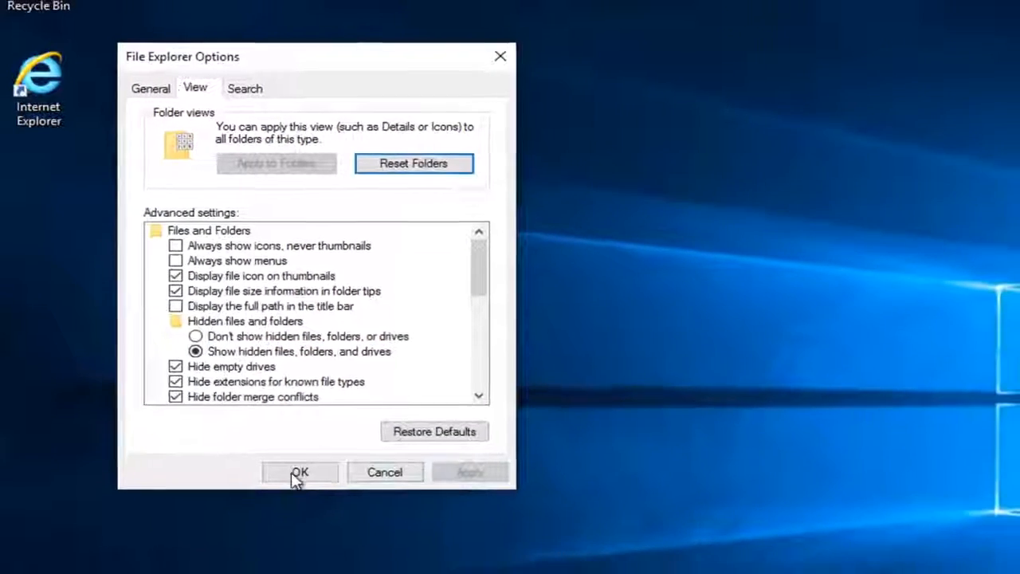
pyautogui.click(300, 472)
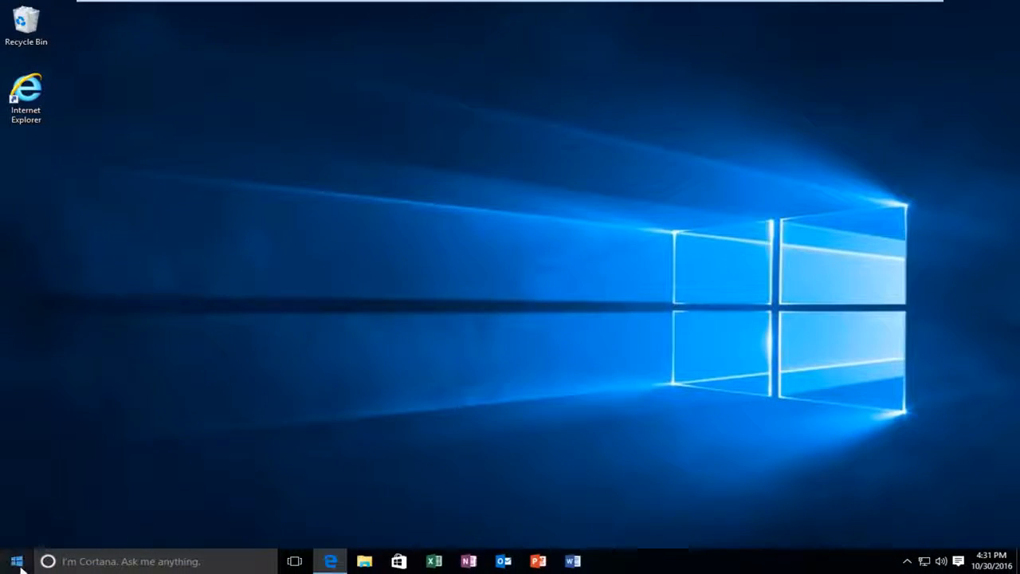
# Search the Start menu for "file explo" and launch File Explorer
pyautogui.click(16, 561)
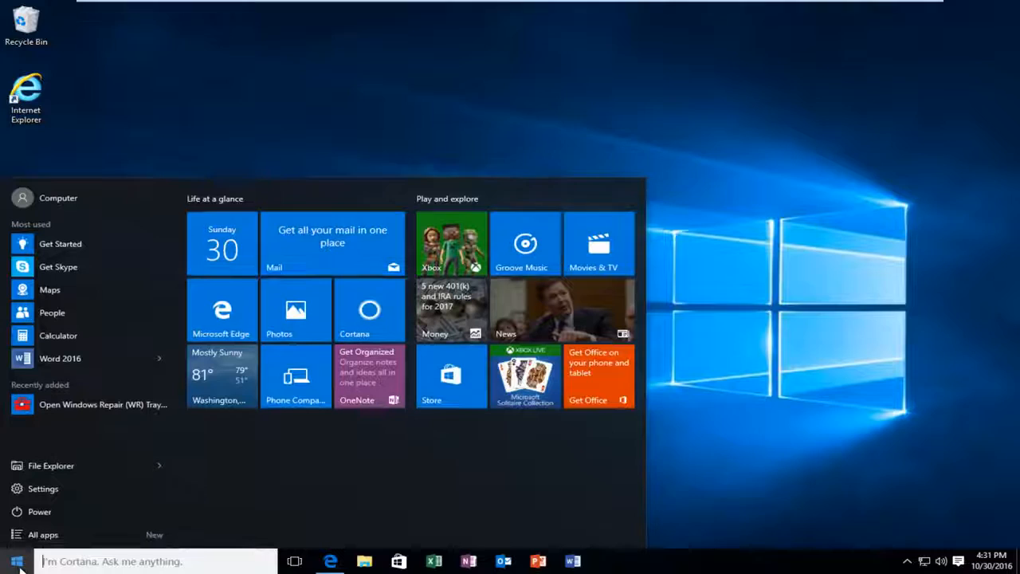
pyautogui.click(16, 561)
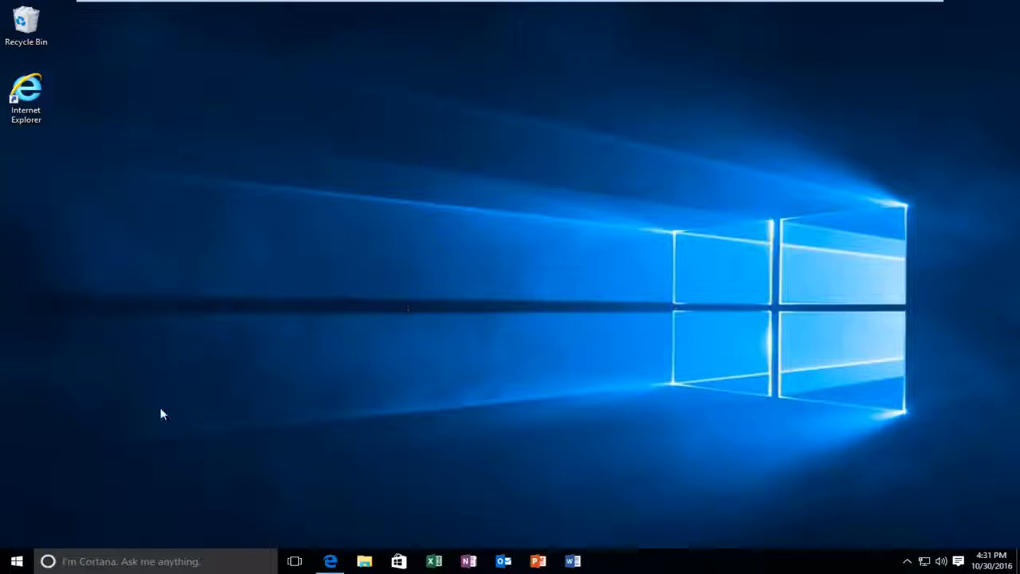
pyautogui.click(16, 561)
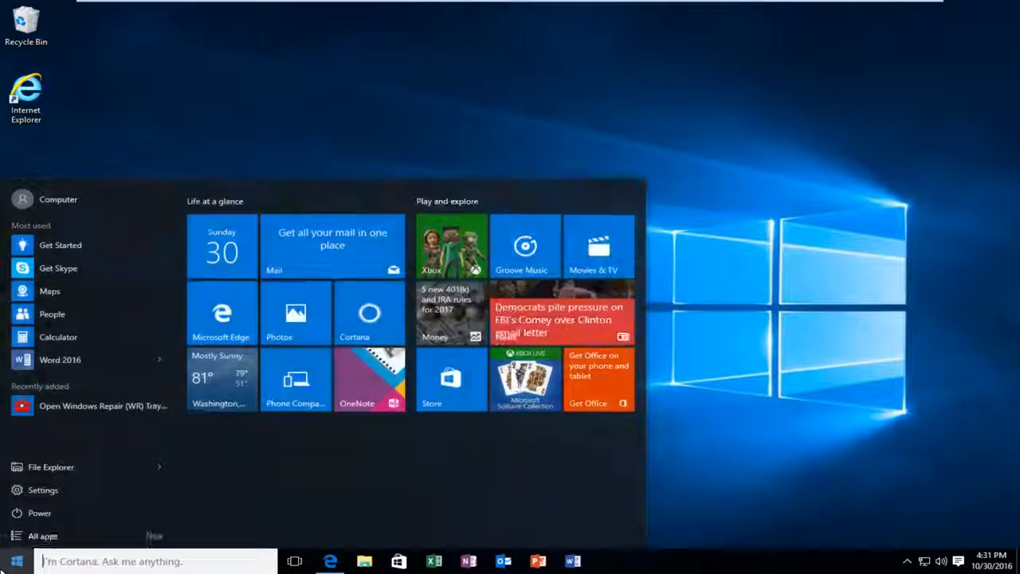
pyautogui.write('file explo')
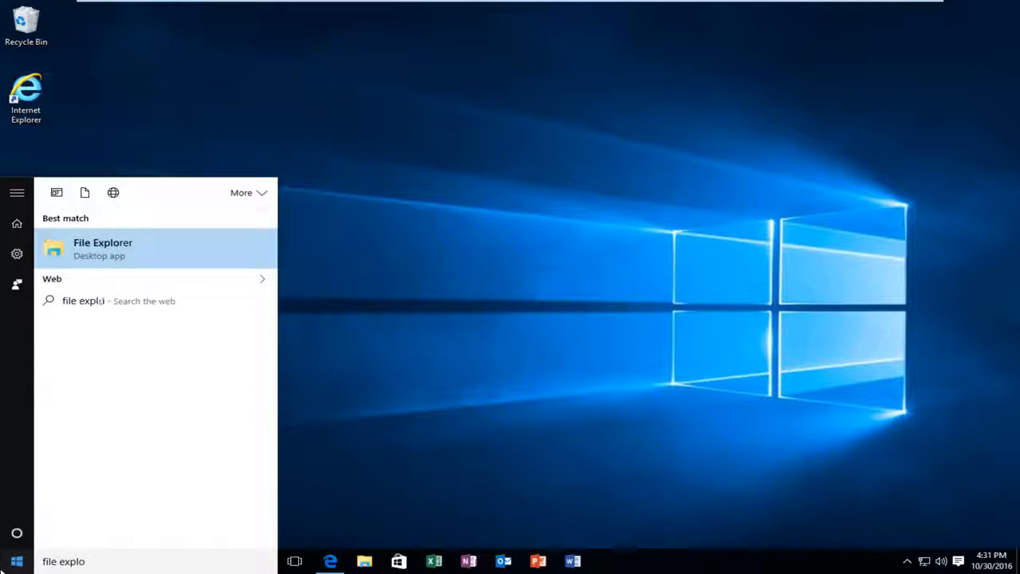
pyautogui.click(144, 254)
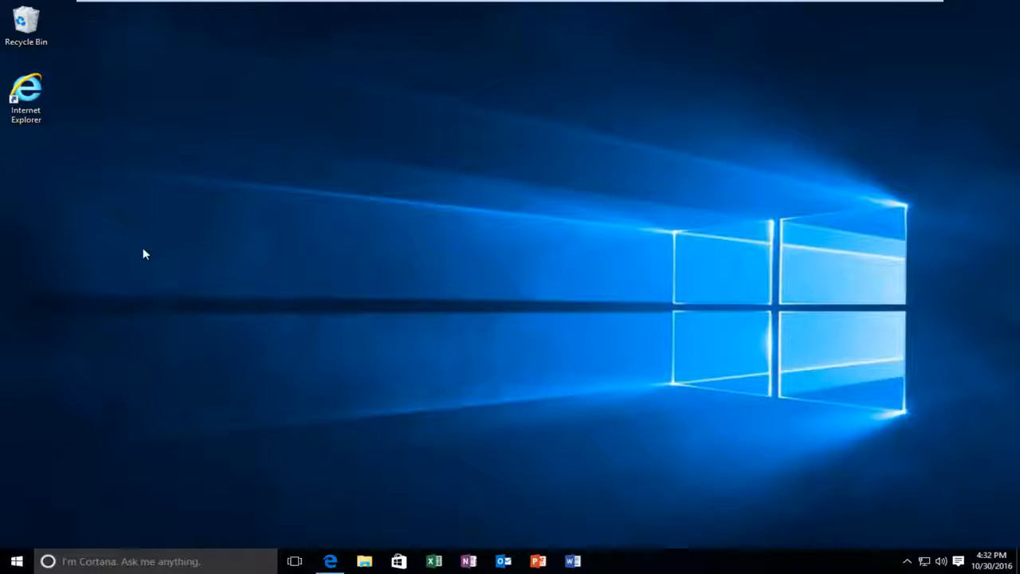
pyautogui.click(364, 561)
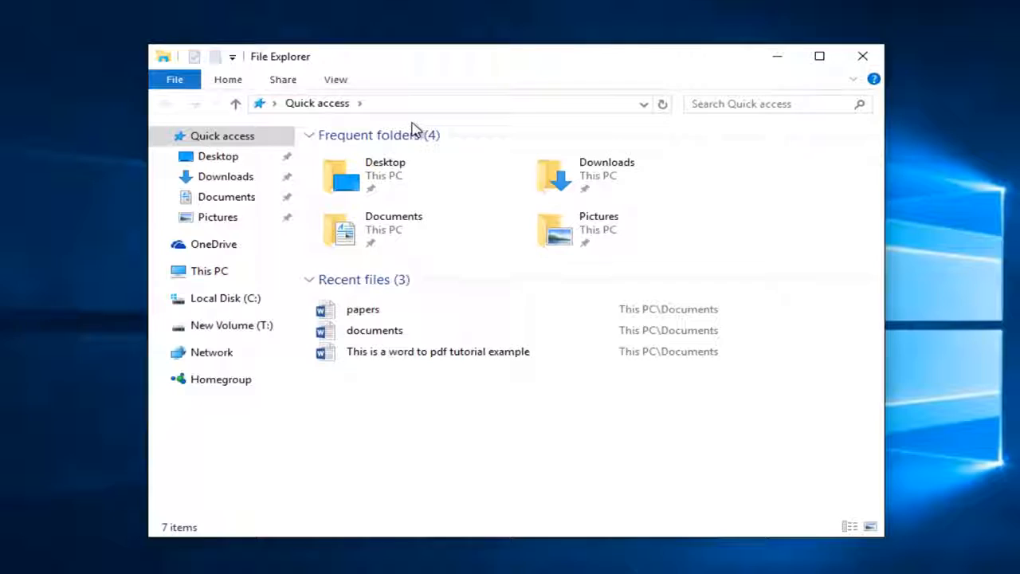
pyautogui.moveTo(402, 112)
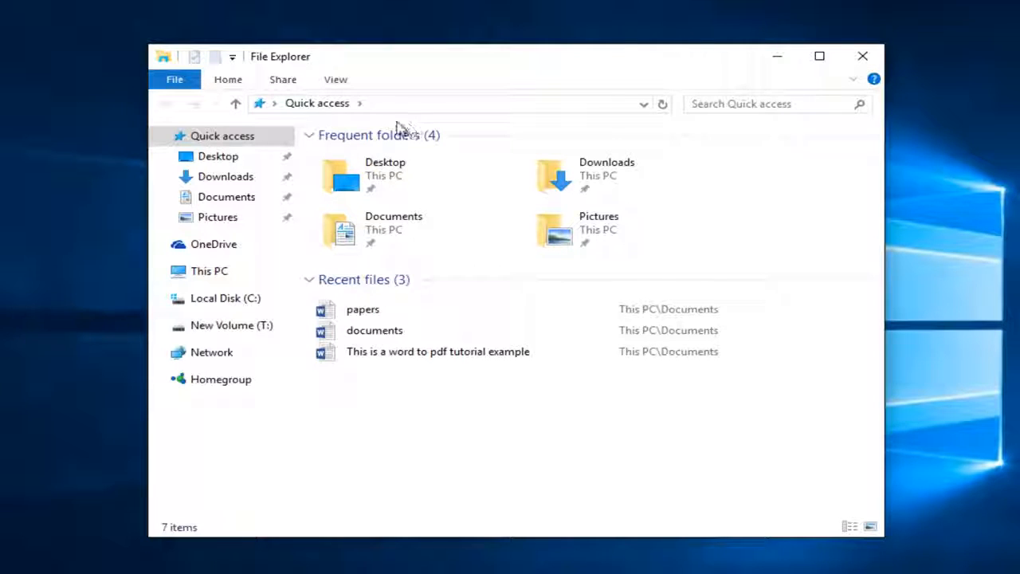
# Navigate through Local Disk (C:), Windows and System32 to the spool folder
pyautogui.click(225, 298)
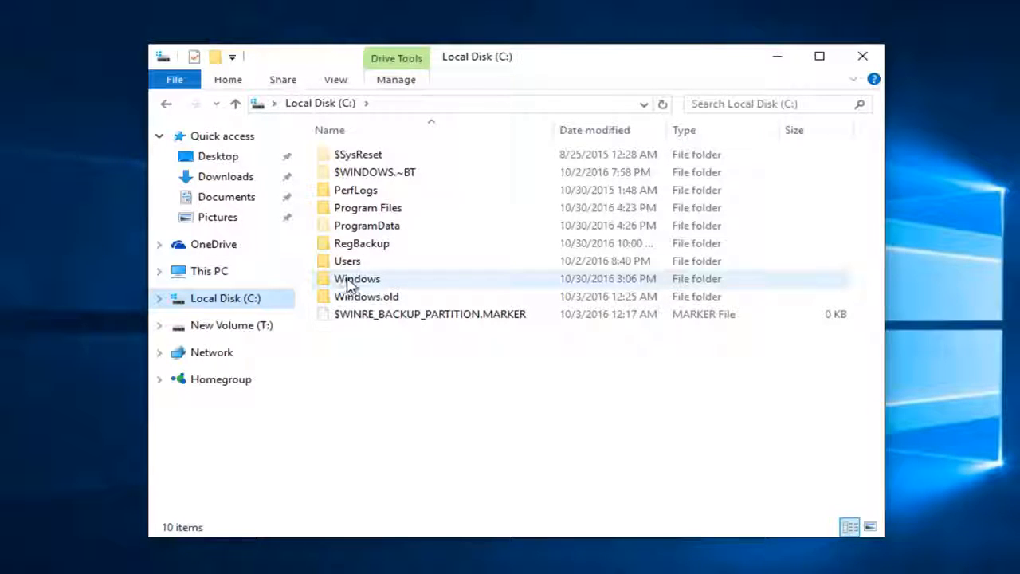
pyautogui.doubleClick(357, 278)
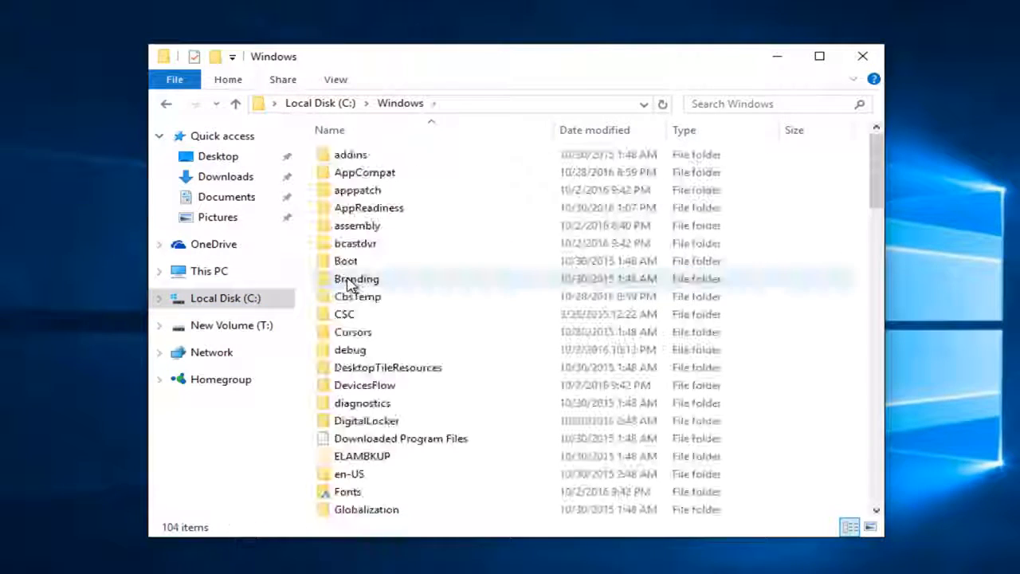
pyautogui.moveTo(356, 278)
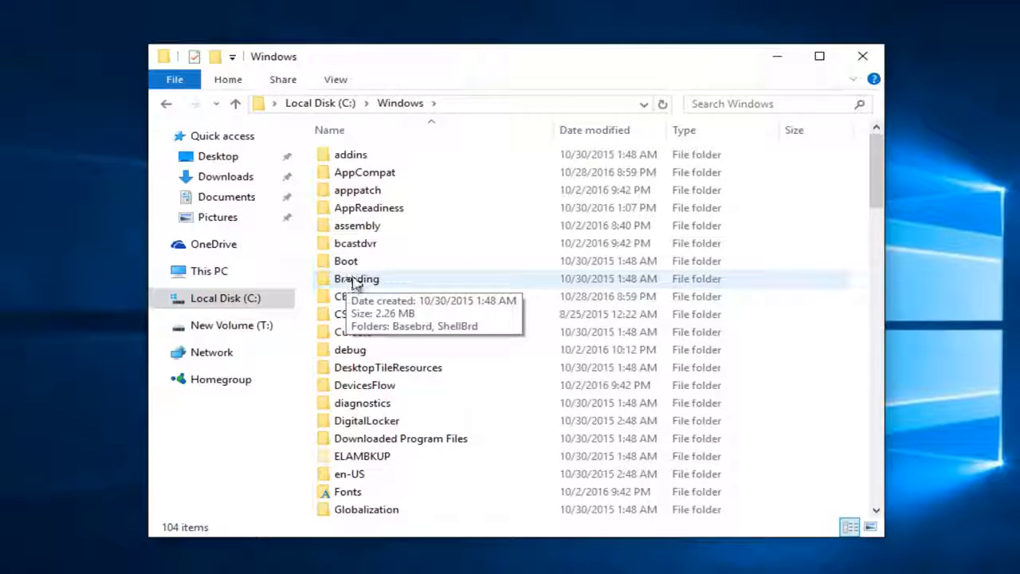
pyautogui.scroll(-3)
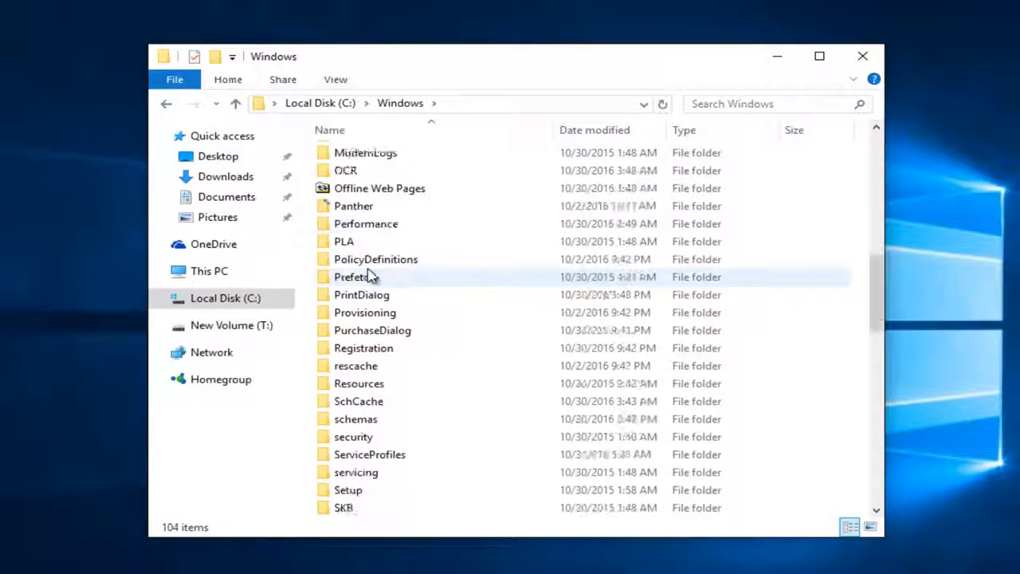
pyautogui.scroll(-3)
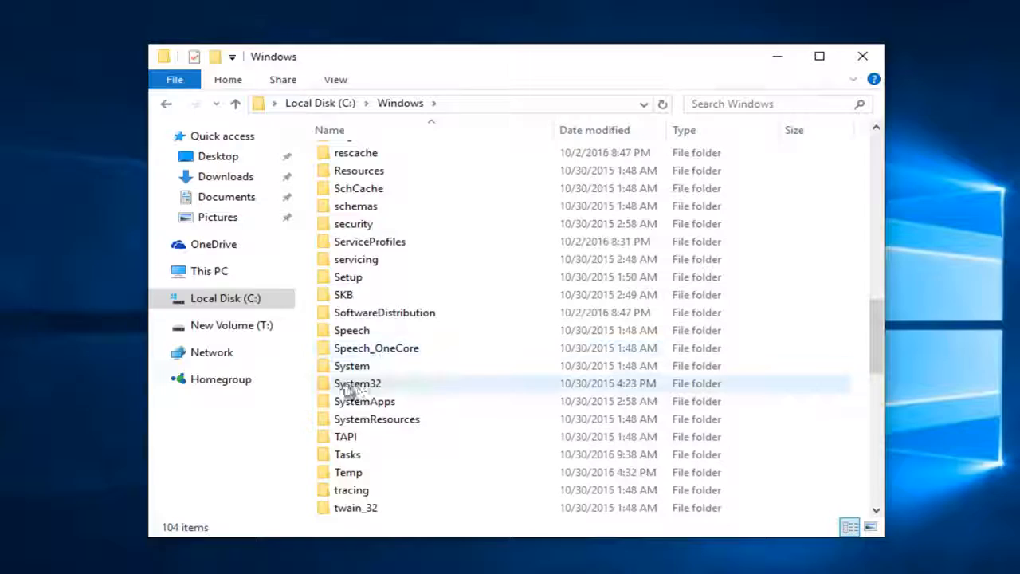
pyautogui.doubleClick(357, 383)
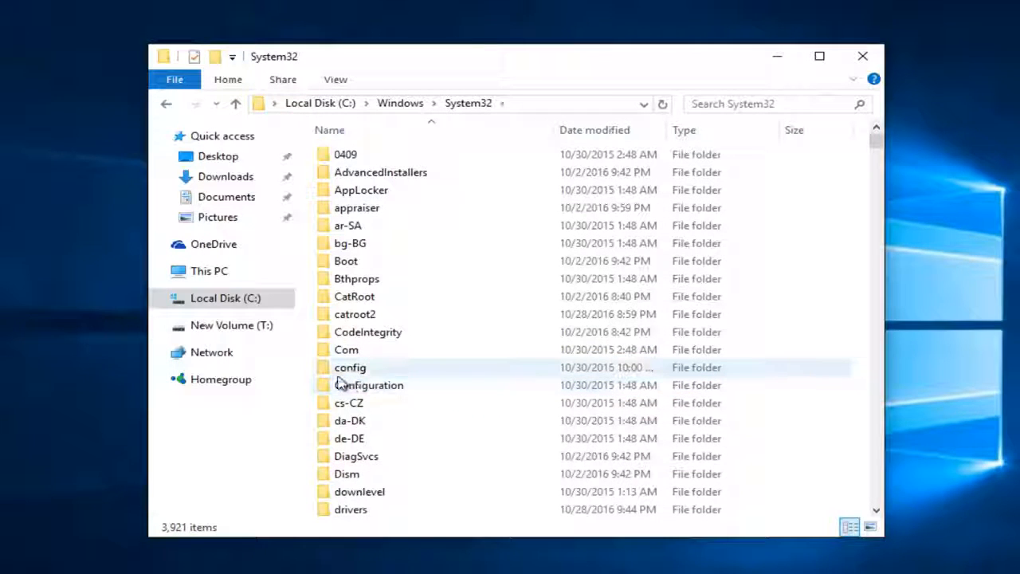
pyautogui.moveTo(369, 384)
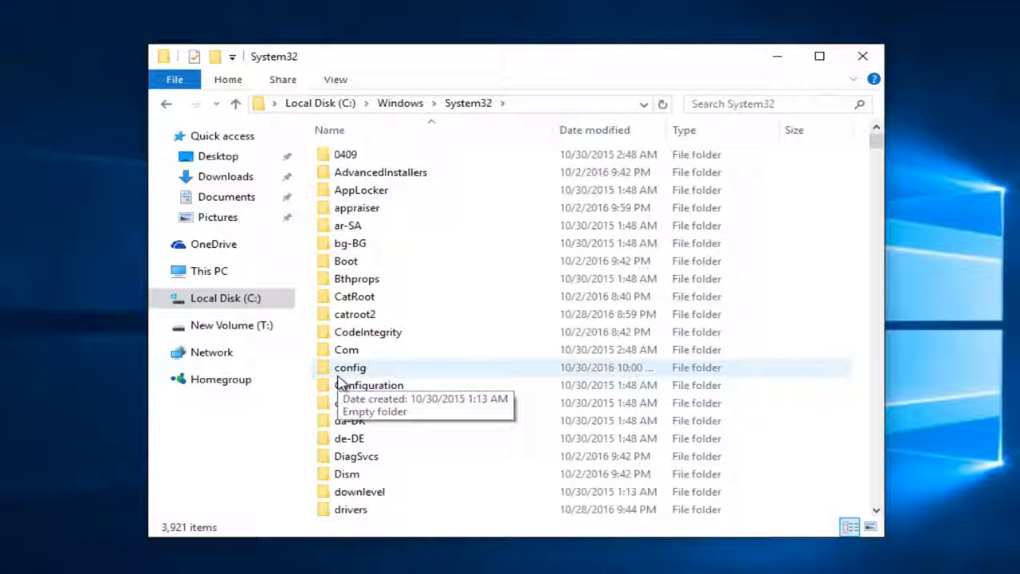
pyautogui.scroll(-3)
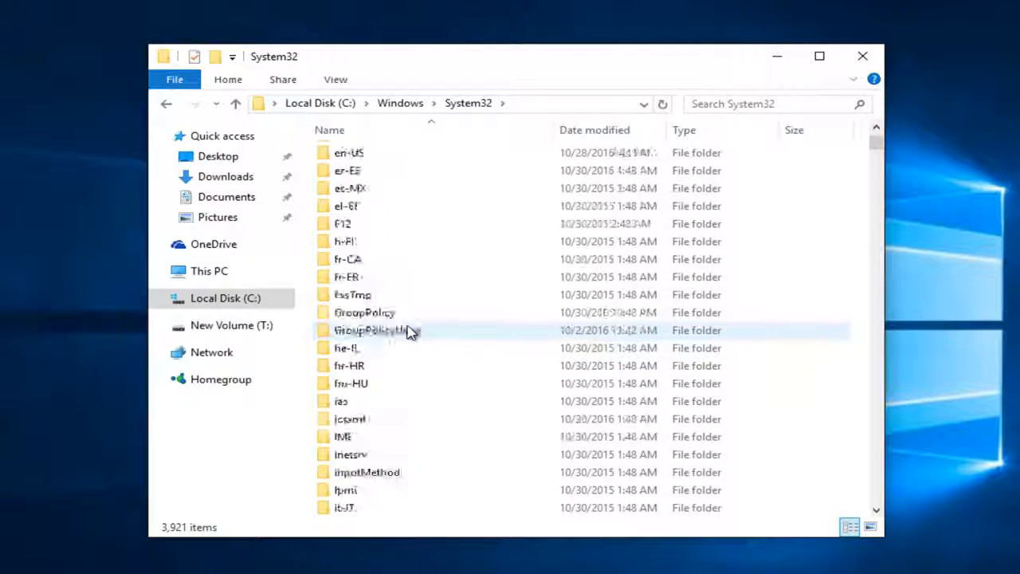
pyautogui.scroll(-3)
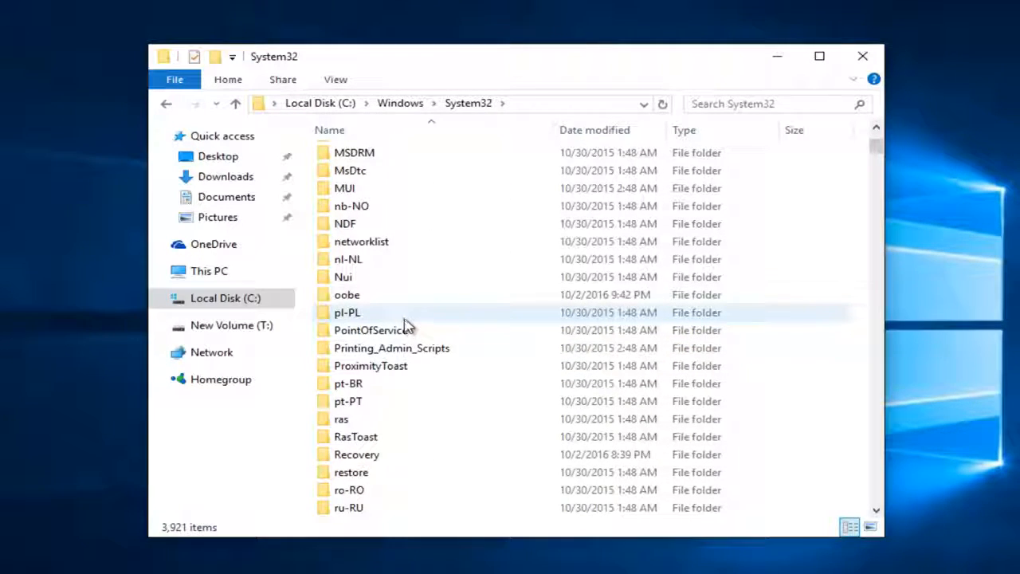
pyautogui.scroll(-3)
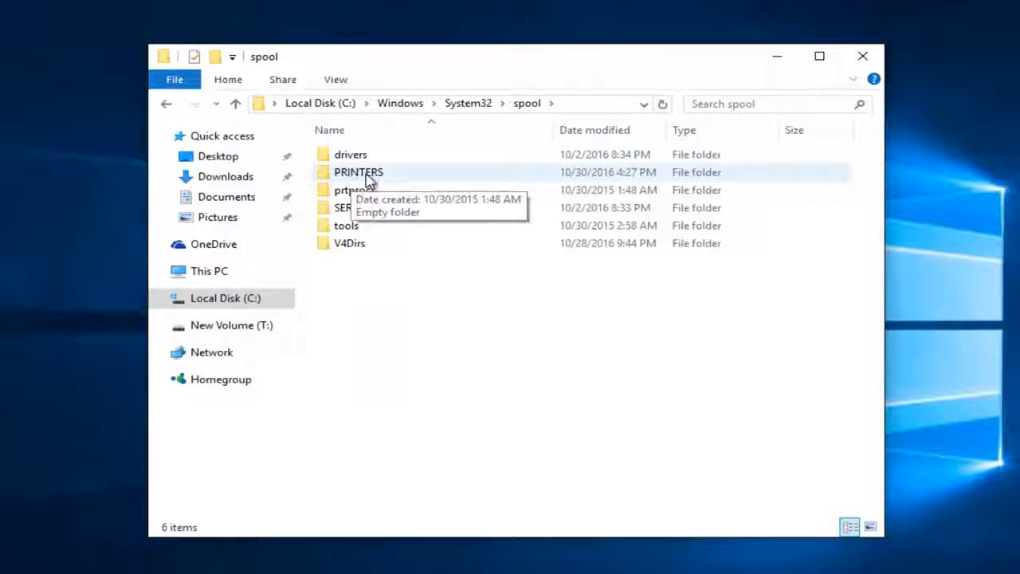
# Grant permanent access to the PRINTERS folder and open it
pyautogui.doubleClick(358, 172)
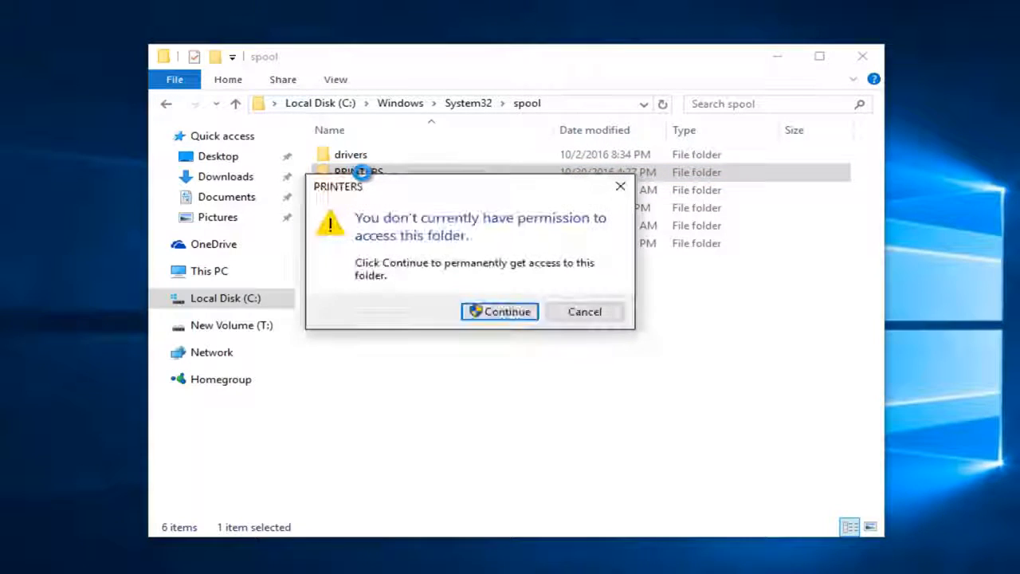
pyautogui.moveTo(385, 260)
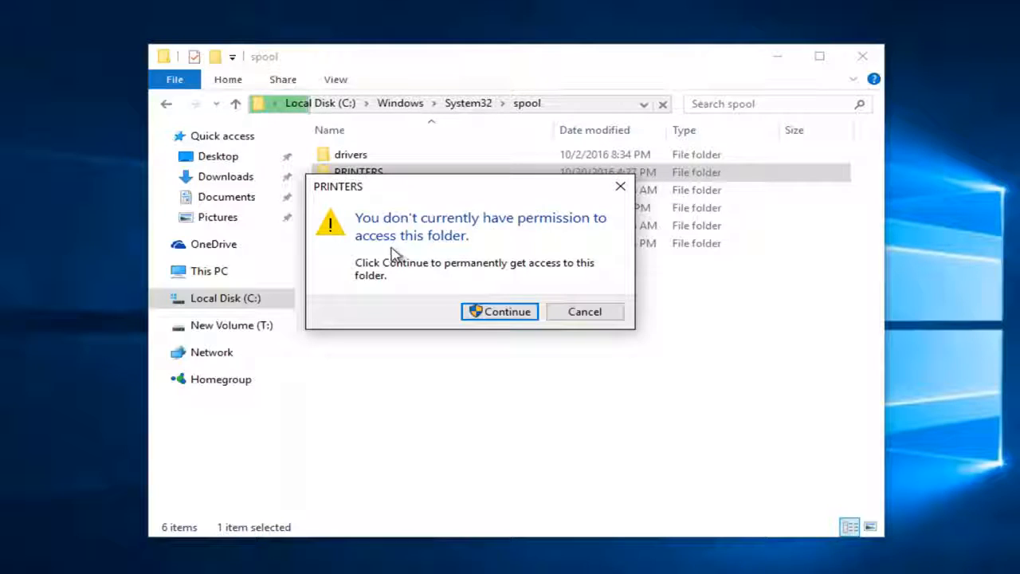
pyautogui.click(499, 310)
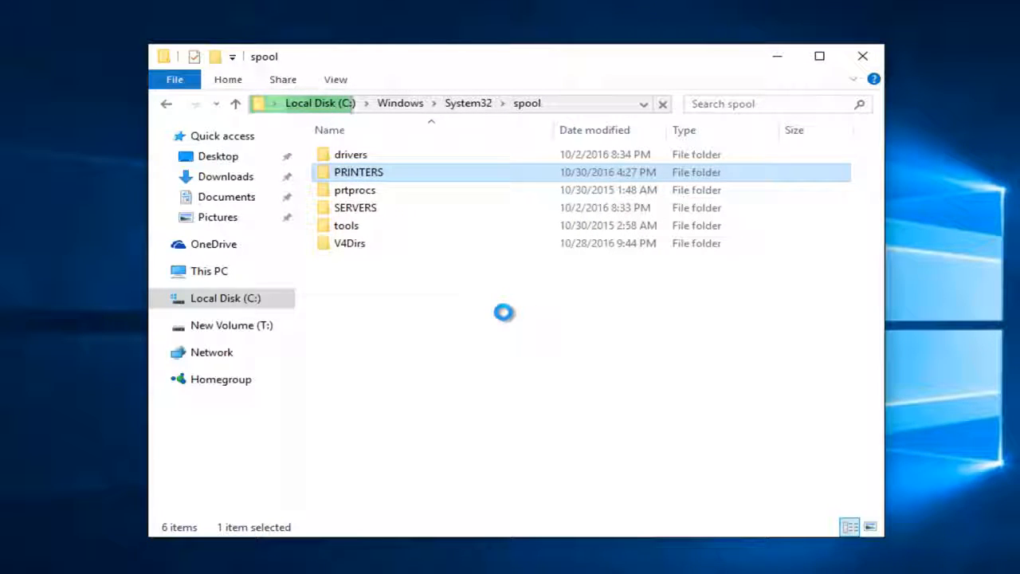
pyautogui.doubleClick(358, 171)
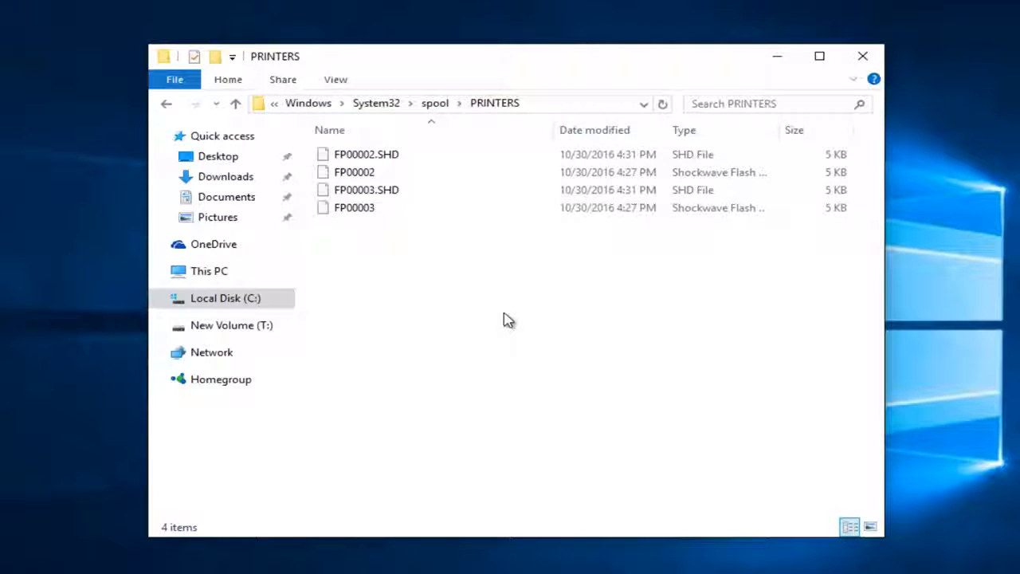
pyautogui.moveTo(472, 356)
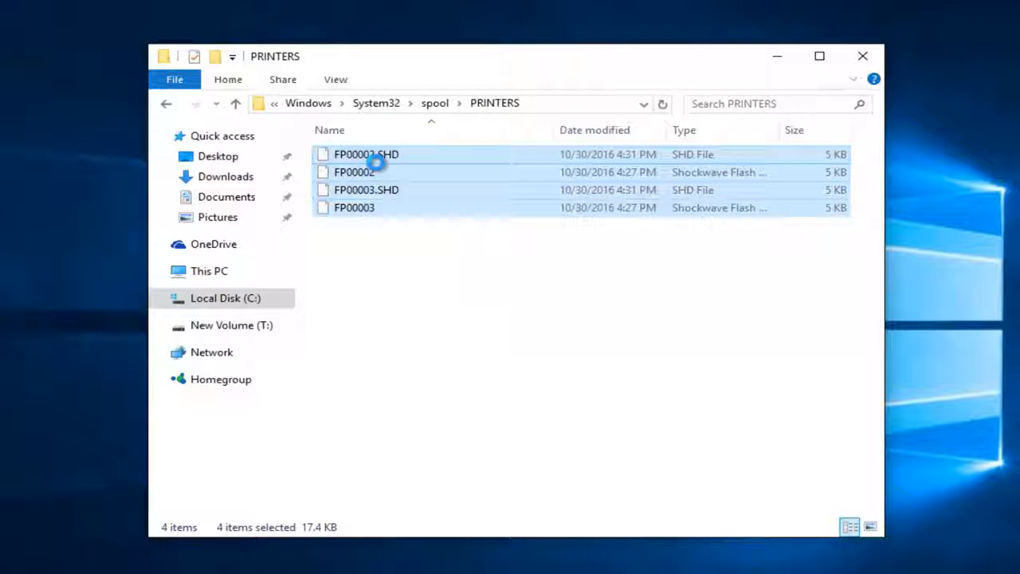
# Delete the four spool files FP00002, FP00003 and their .SHD files
pyautogui.rightClick(374, 155)
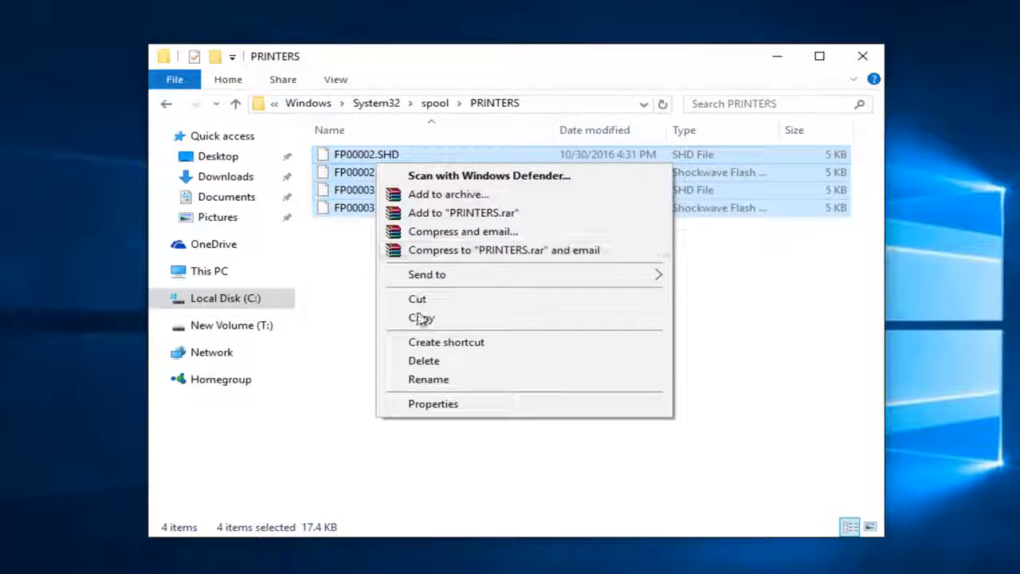
pyautogui.click(424, 360)
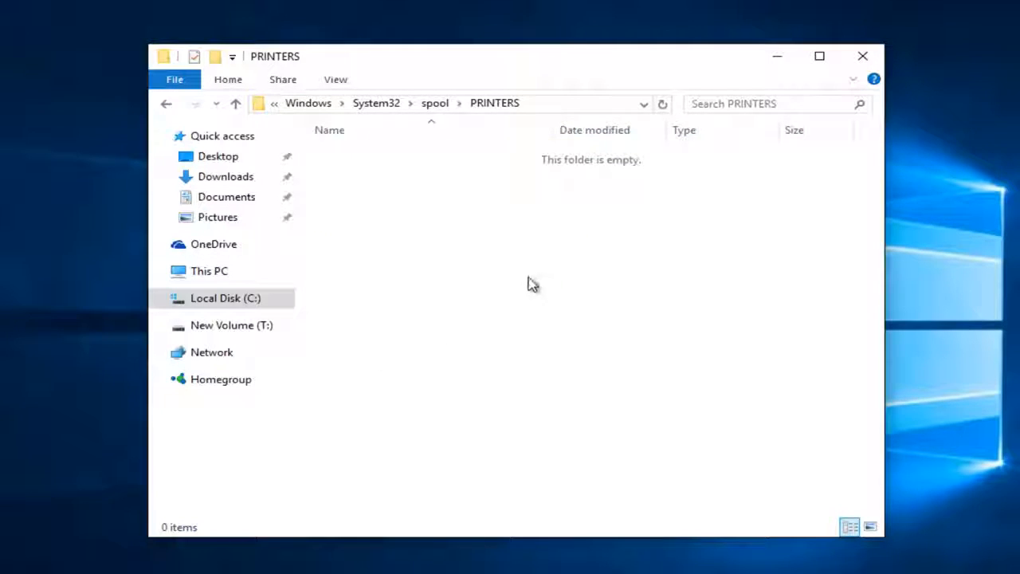
pyautogui.moveTo(886, 59)
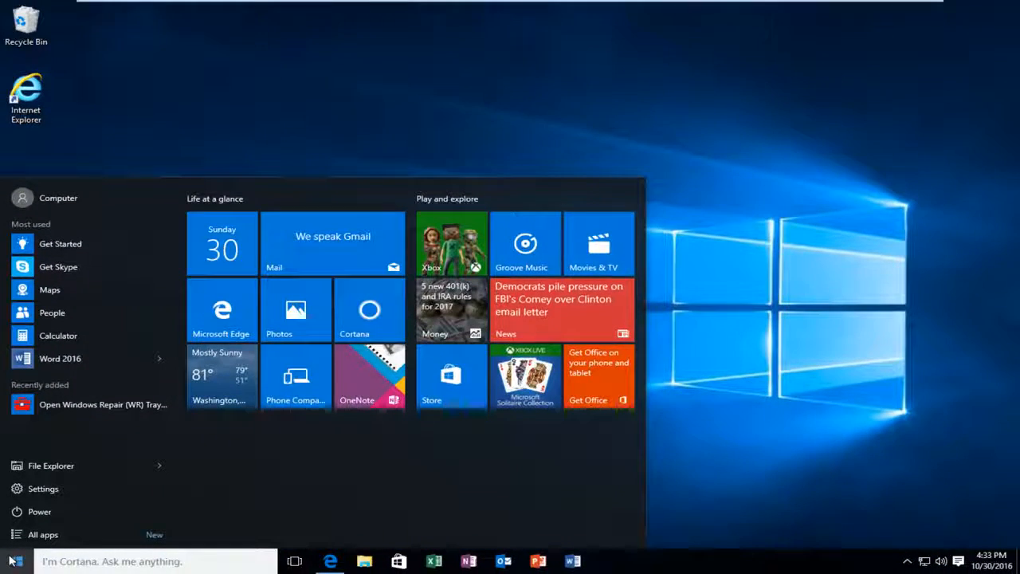
# Search the Start menu for 'services' to launch the Services console
pyautogui.write('p')
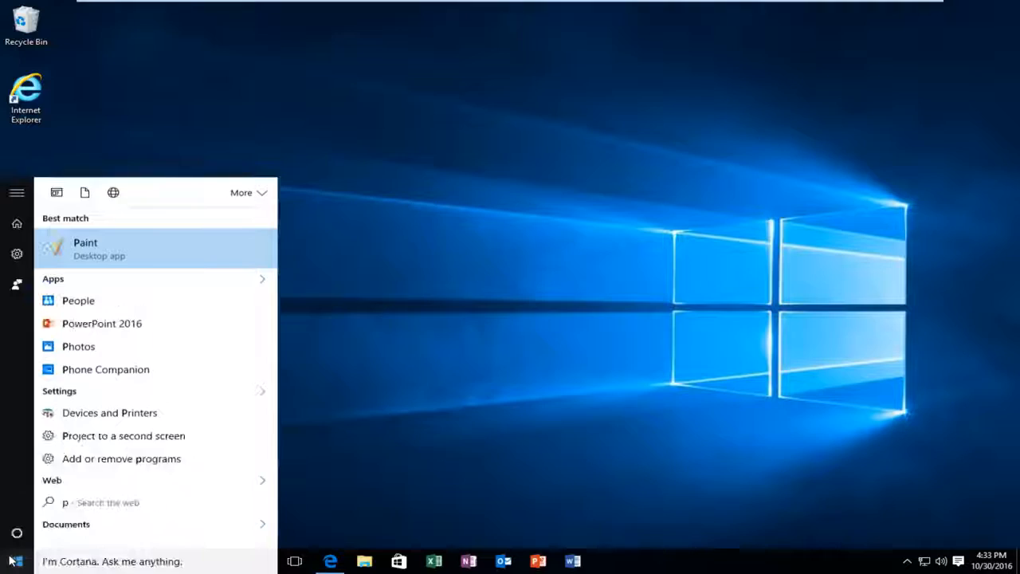
pyautogui.write('services')
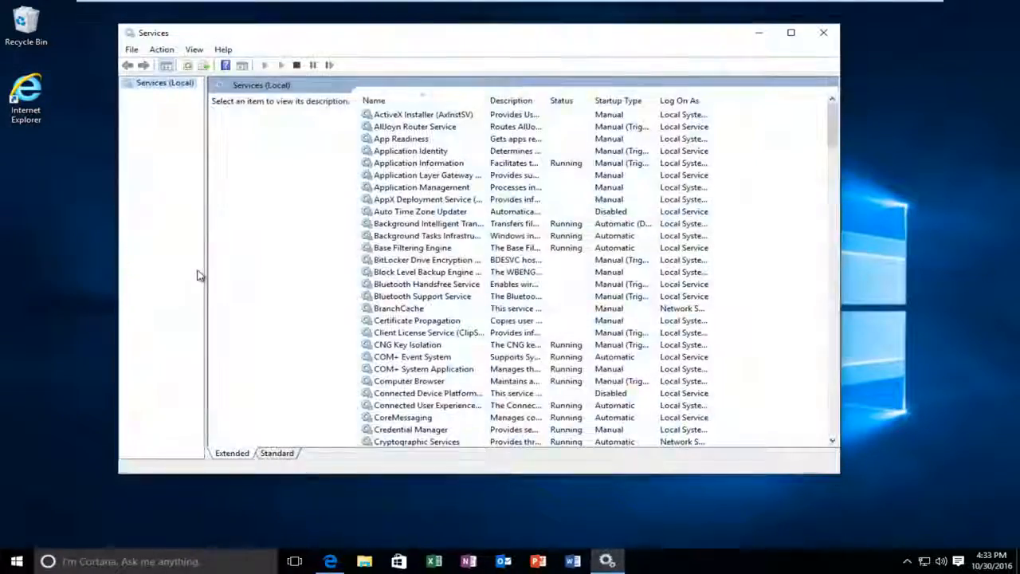
# Select Print Spooler in the services list and start it so it shows Running
pyautogui.scroll(-3)
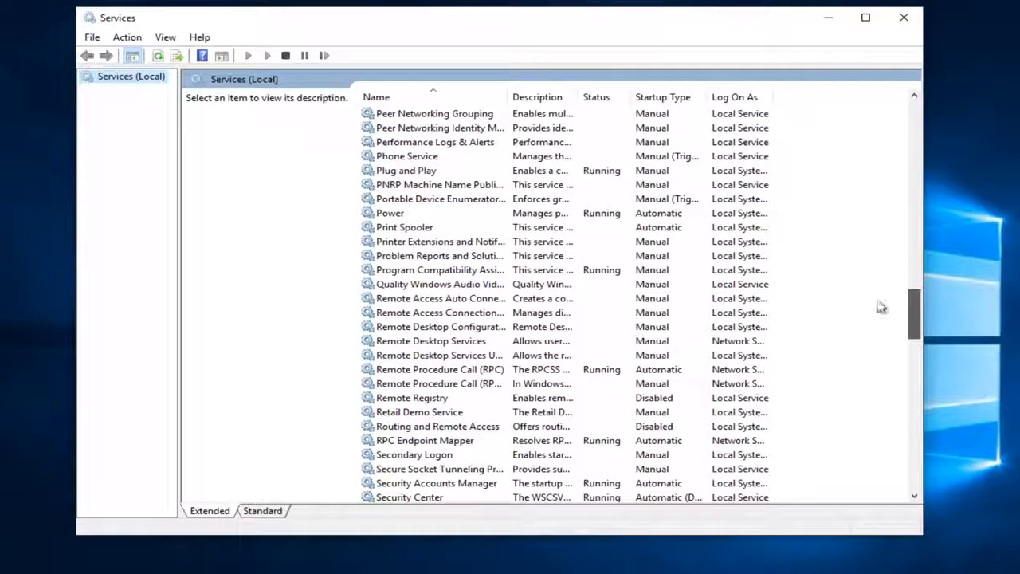
pyautogui.click(404, 227)
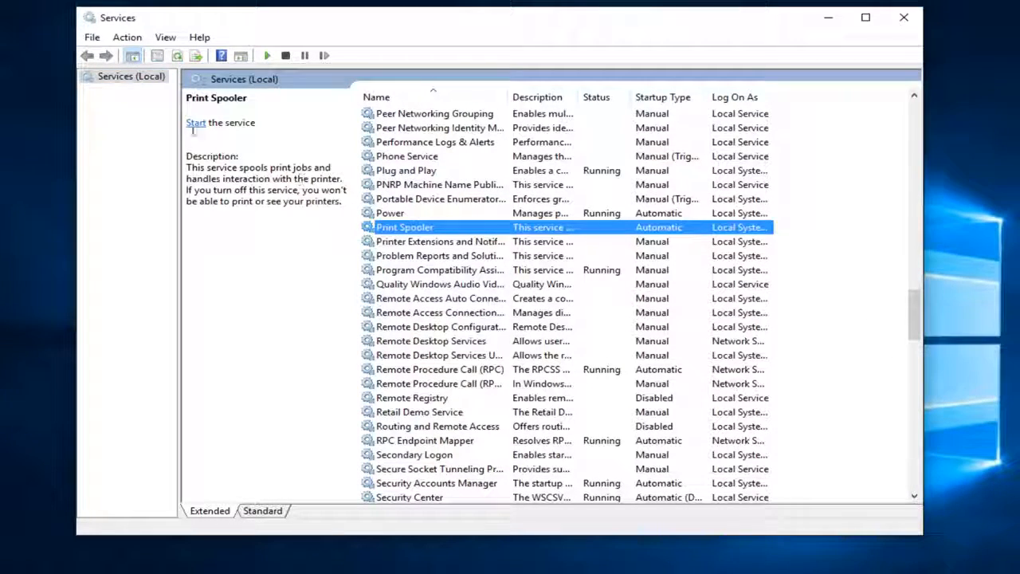
pyautogui.moveTo(195, 126)
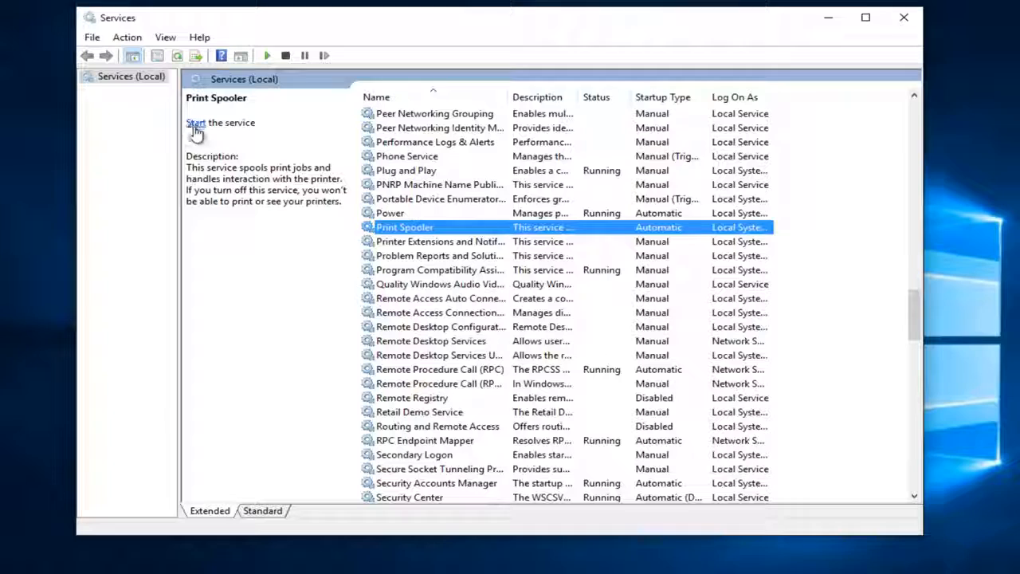
pyautogui.rightClick(403, 227)
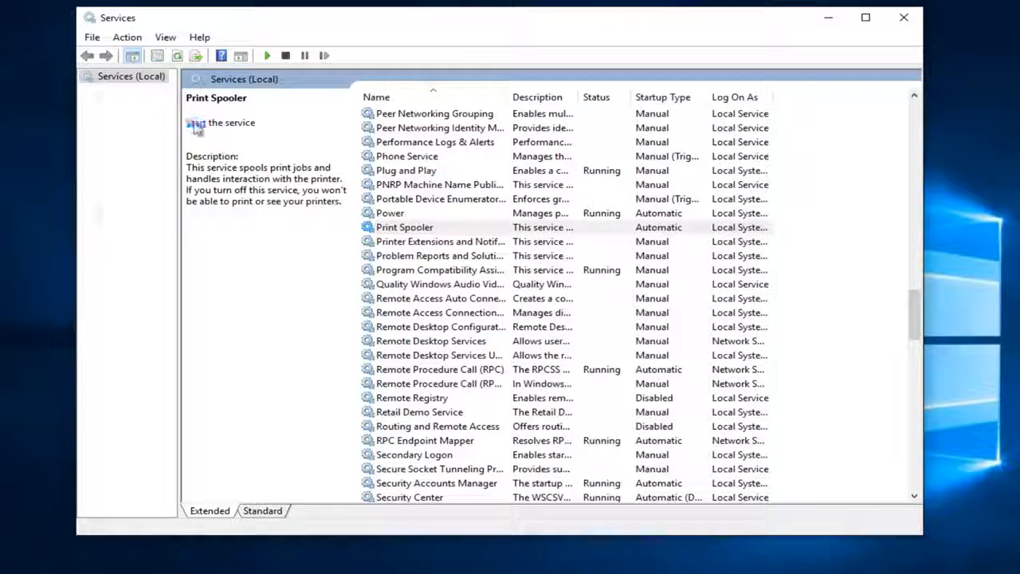
pyautogui.click(195, 122)
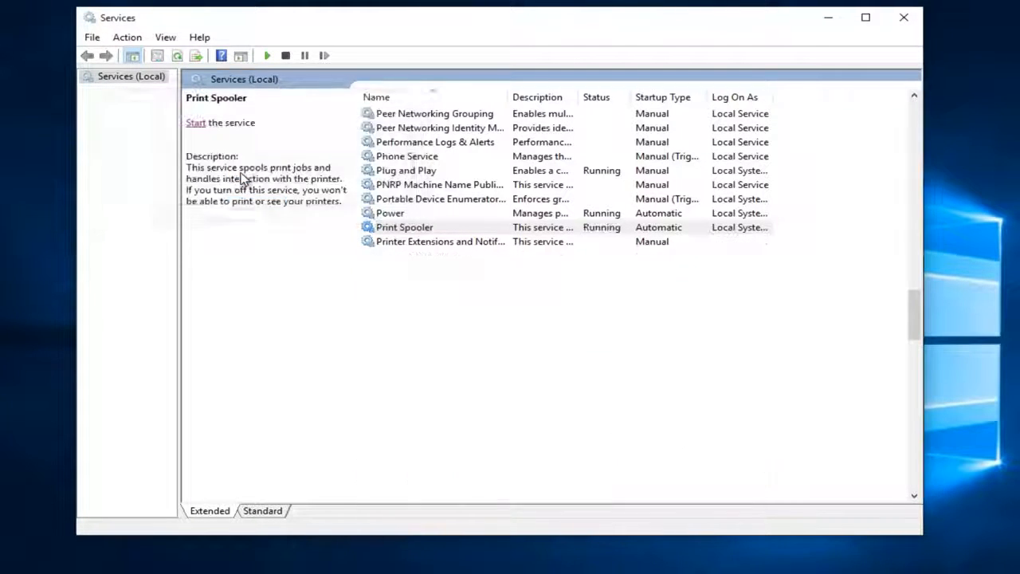
pyautogui.click(196, 121)
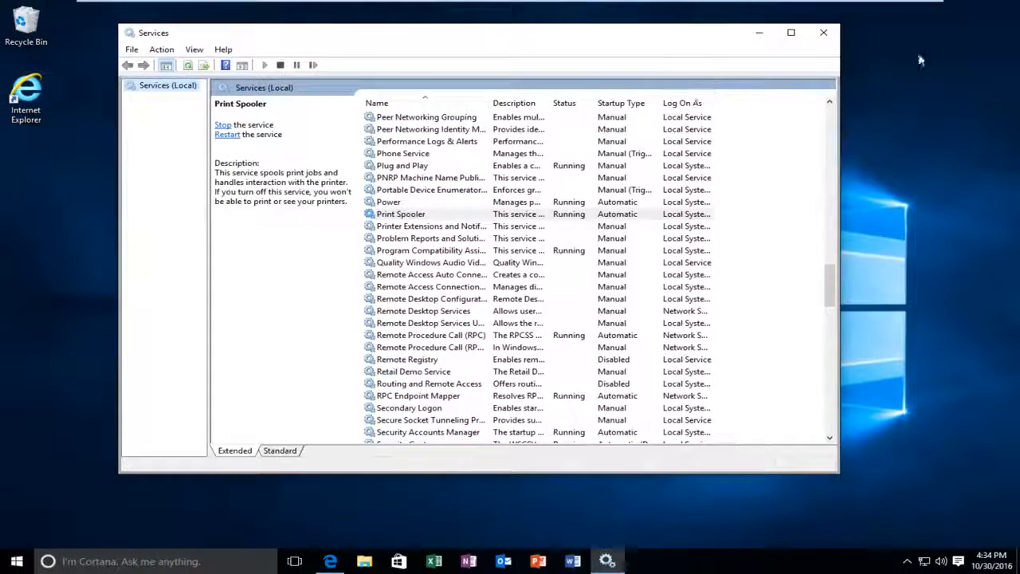
pyautogui.moveTo(866, 45)
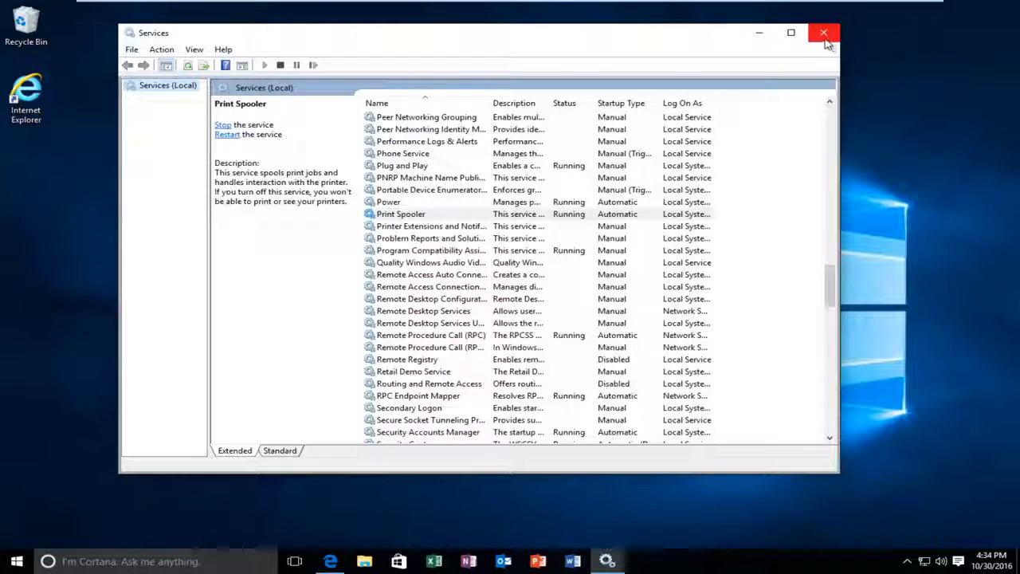
# Close the Services window, leaving the desktop visible
pyautogui.click(824, 32)
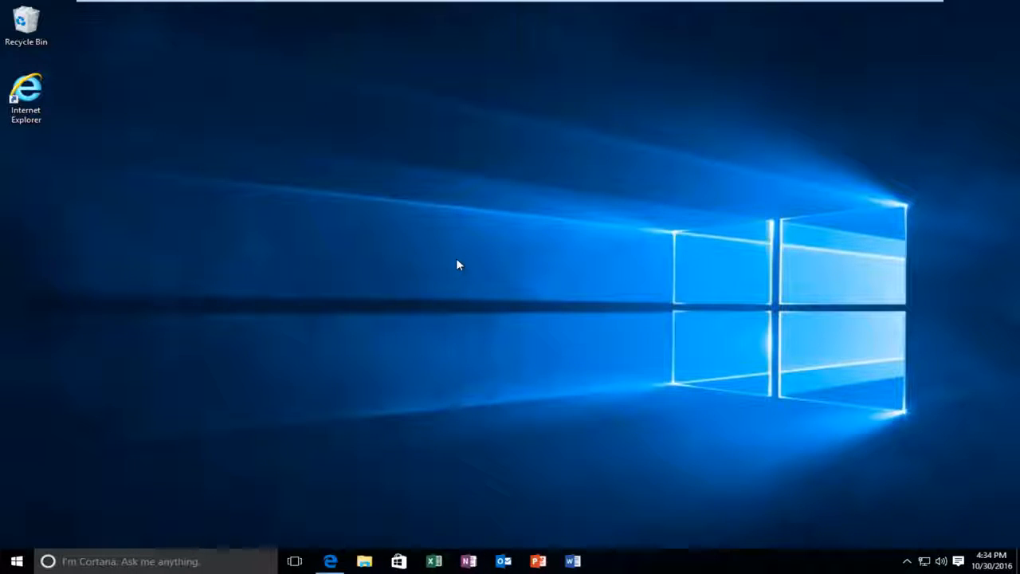